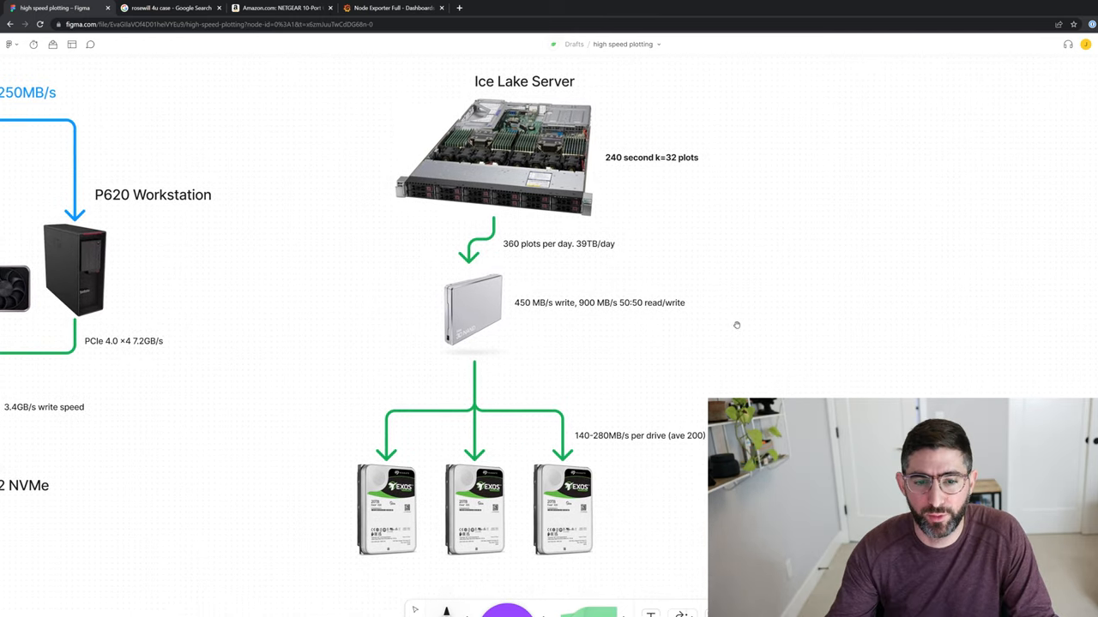
mouse_move(137, 142)
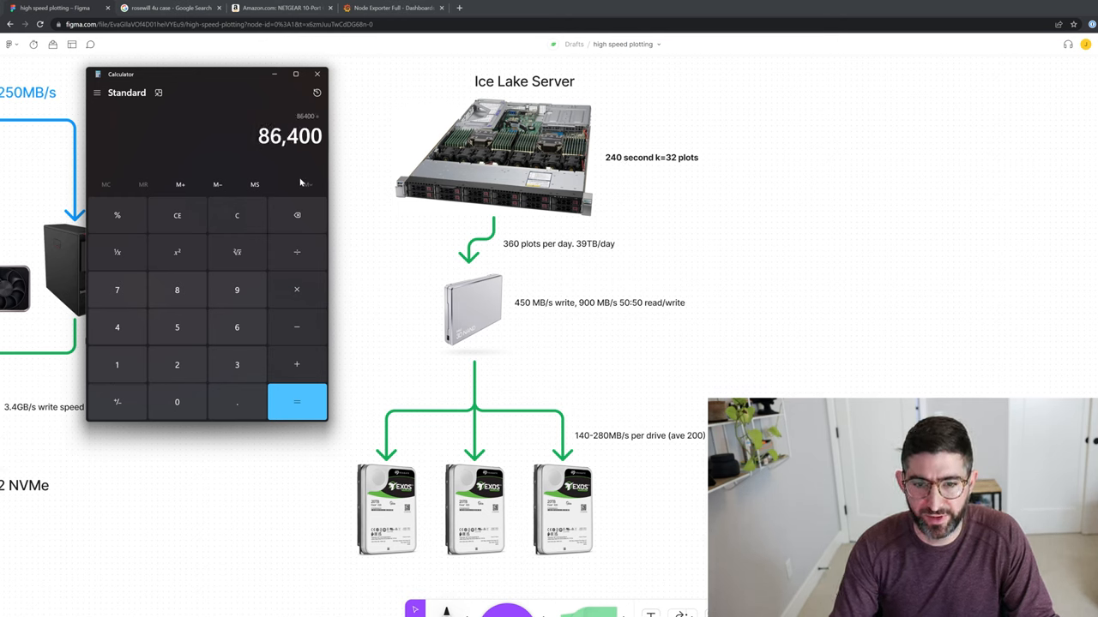
Clear Calculator and compute 39168 ÷ 86400, giving about 0.4533.
click(237, 215)
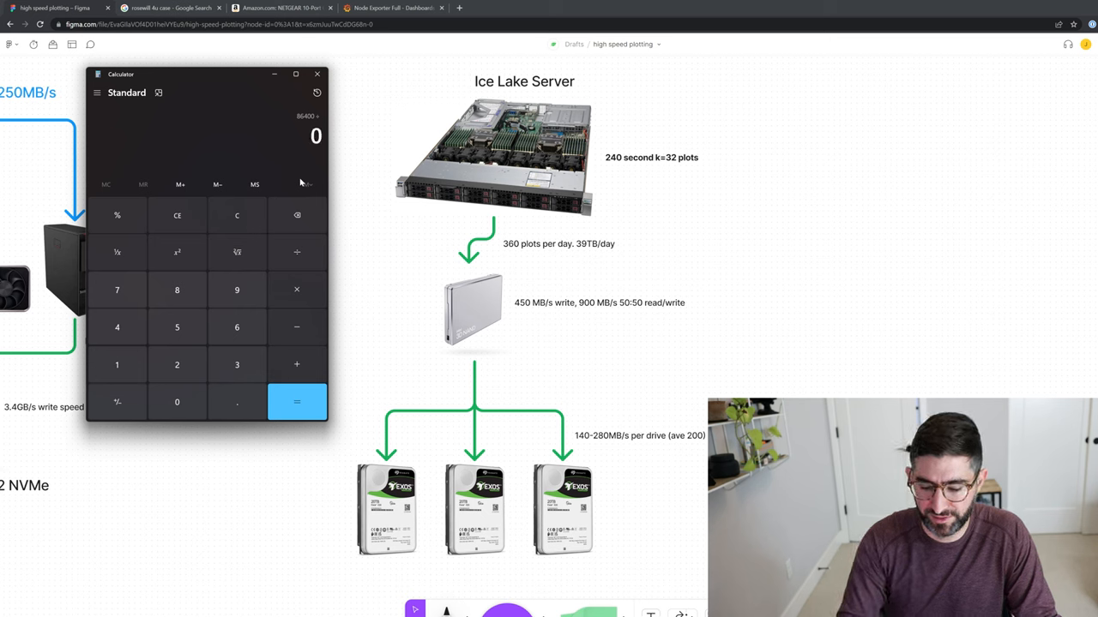
click(297, 402)
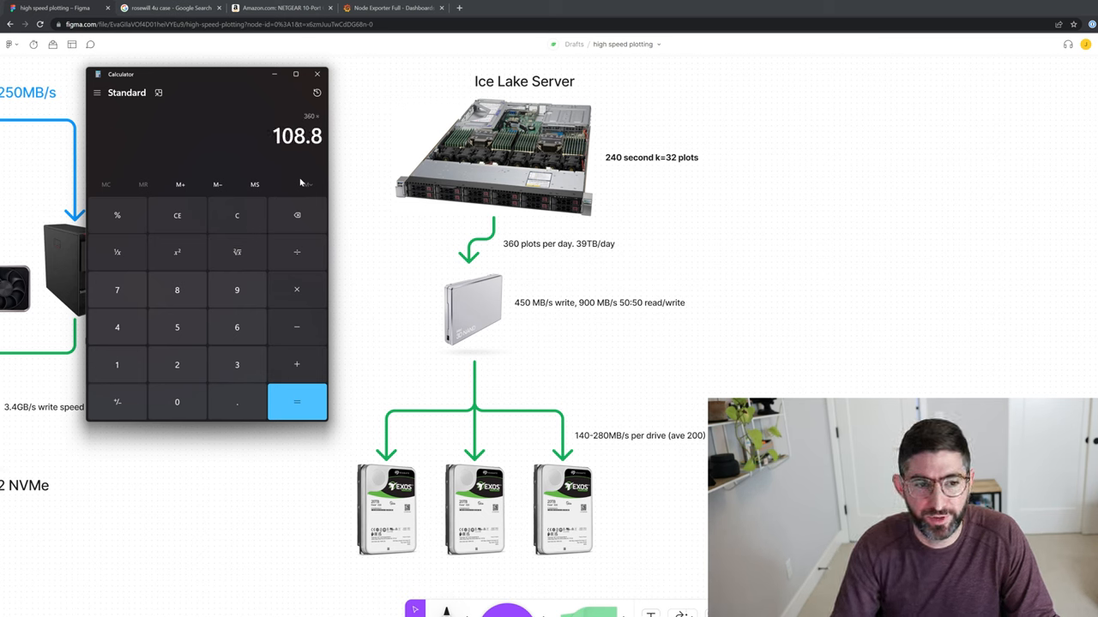
click(296, 402)
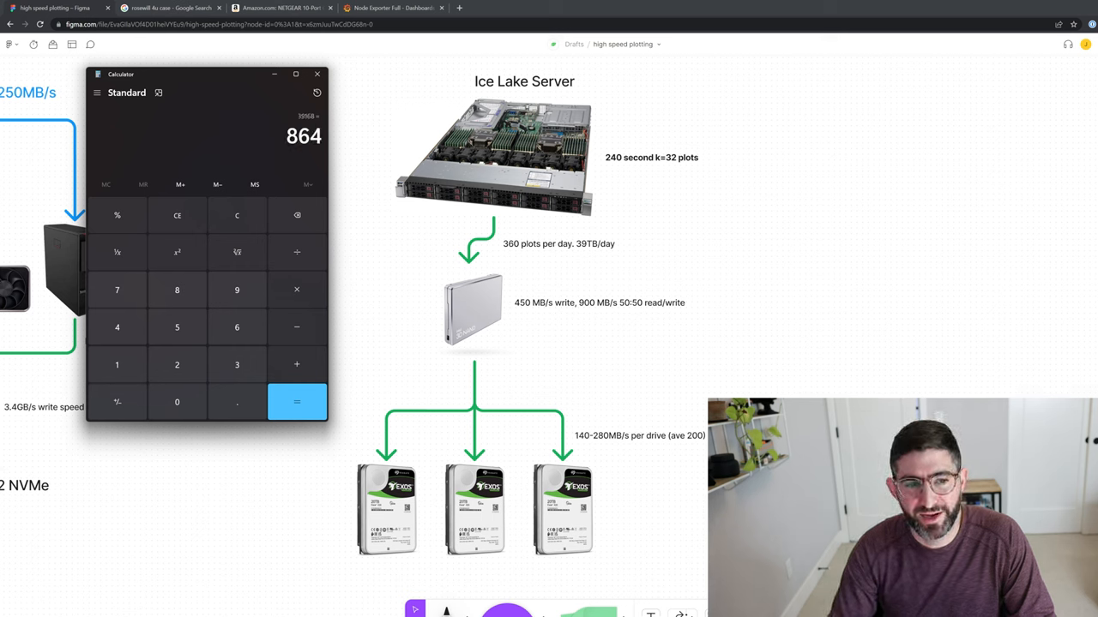
click(297, 402)
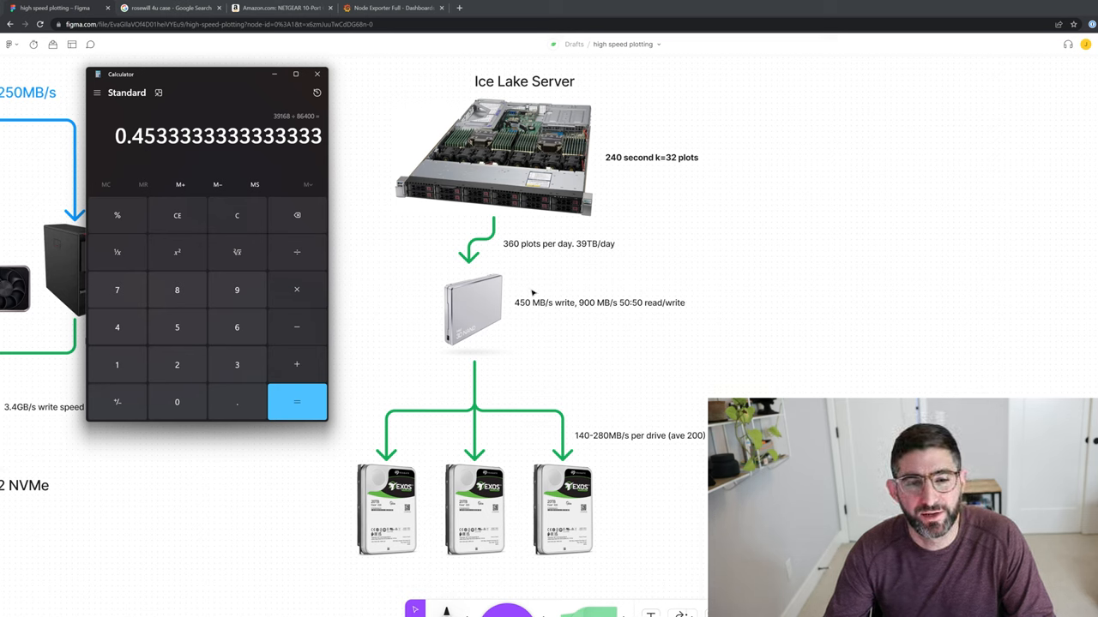
mouse_move(507, 313)
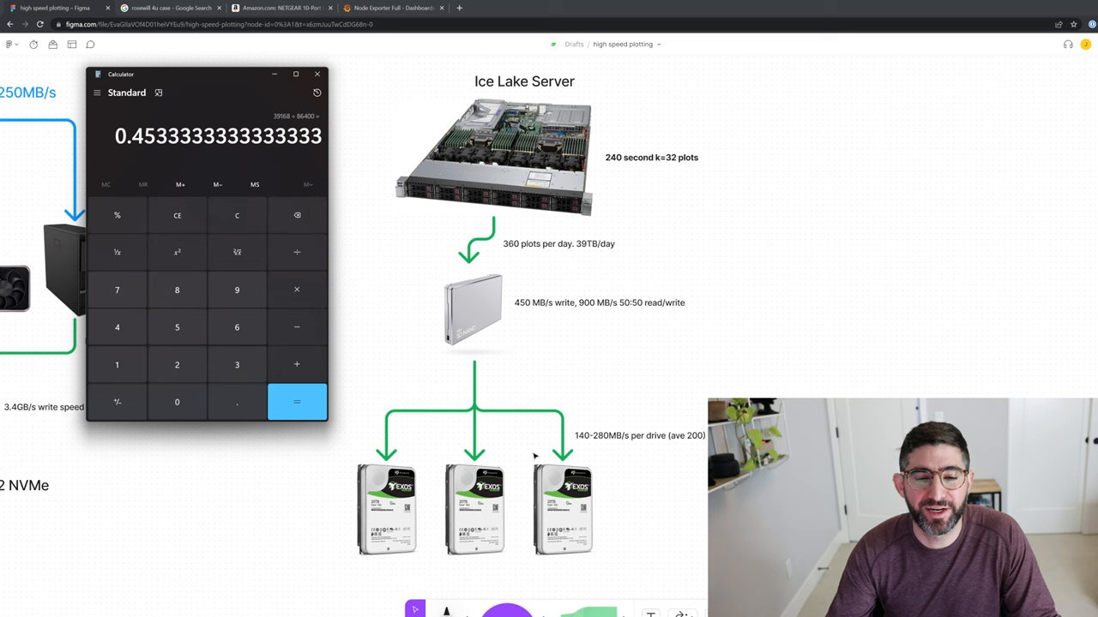
mouse_move(531, 316)
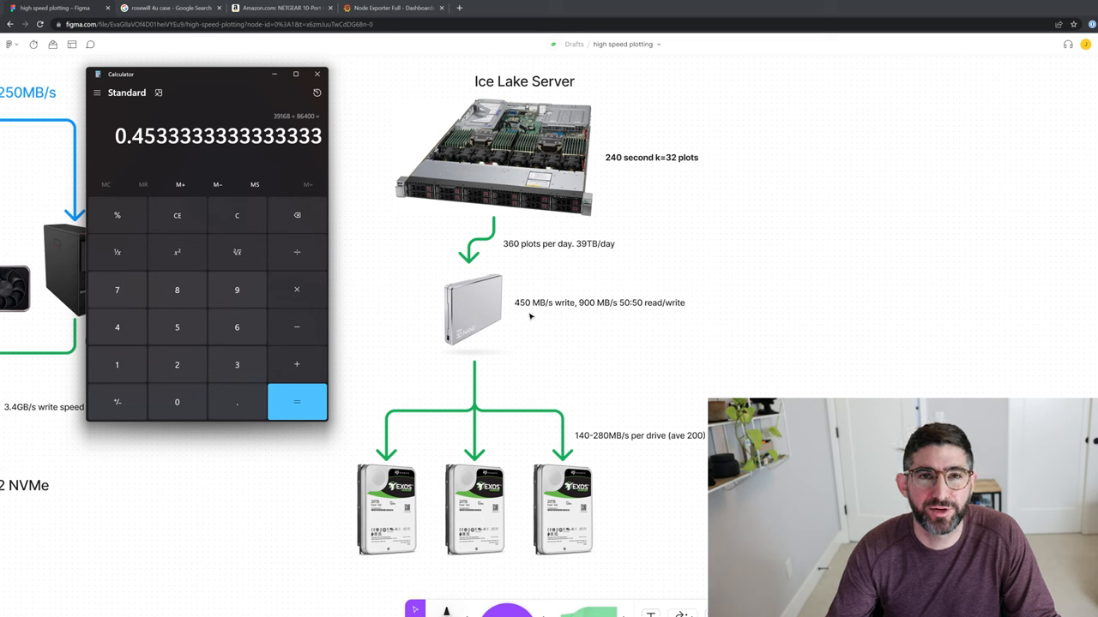
mouse_move(498, 239)
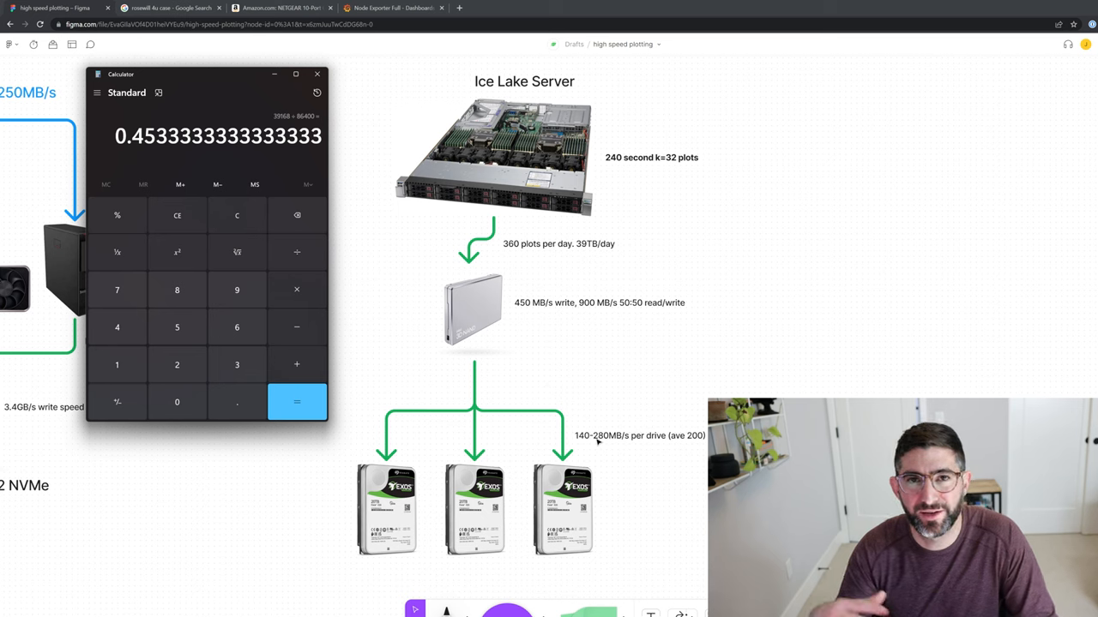
Close Calculator to reveal the Netgear 10G switch, Supermicro X11 and P620 diagram.
click(317, 74)
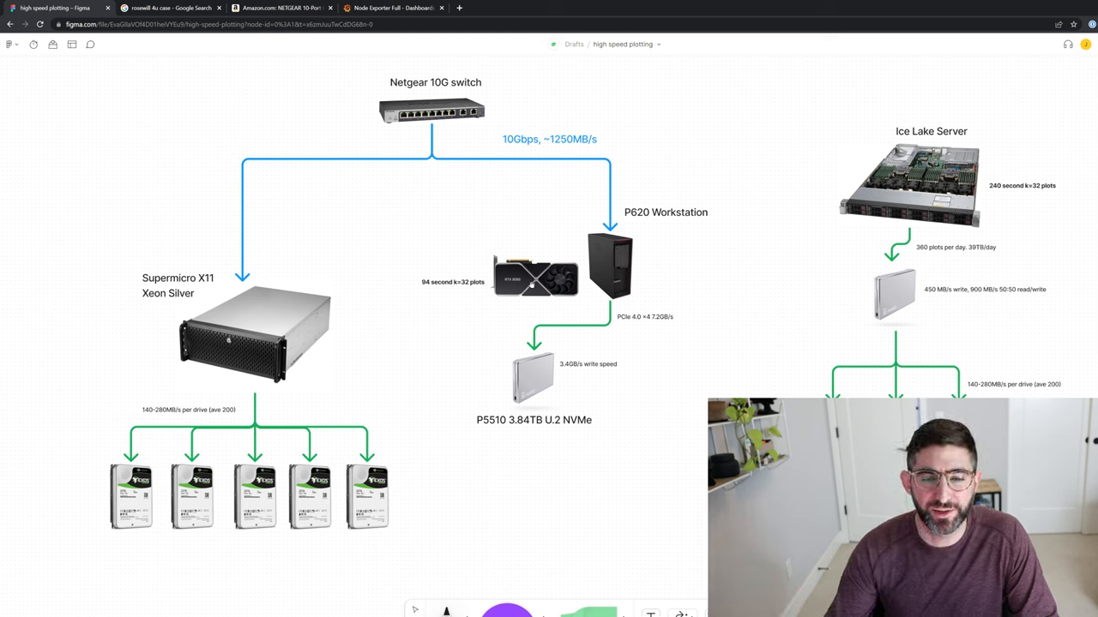
mouse_move(517, 242)
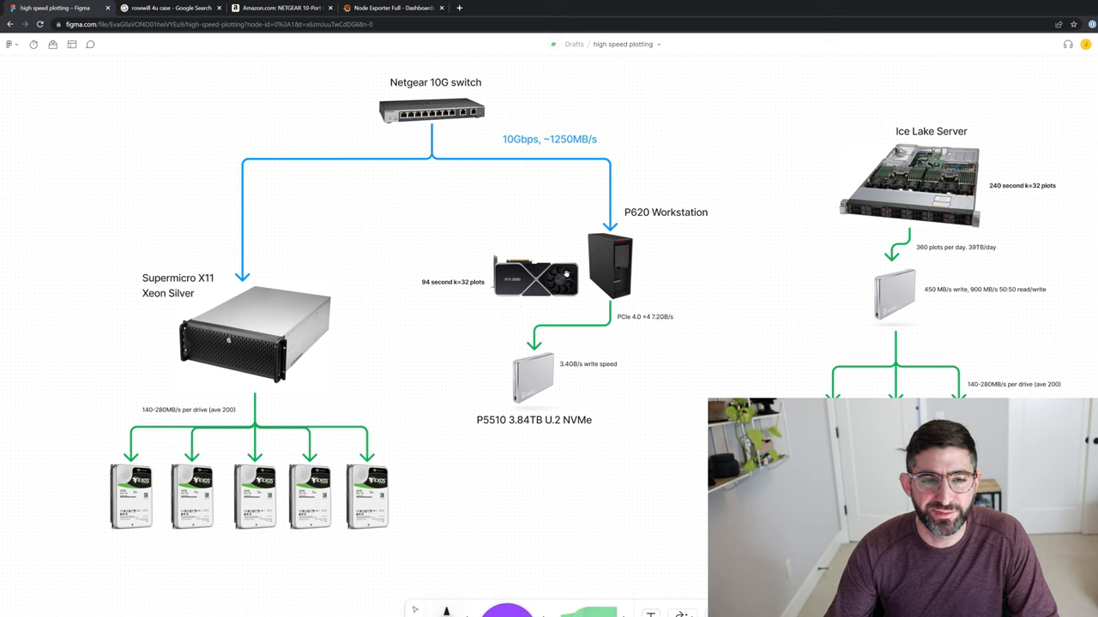
mouse_move(596, 167)
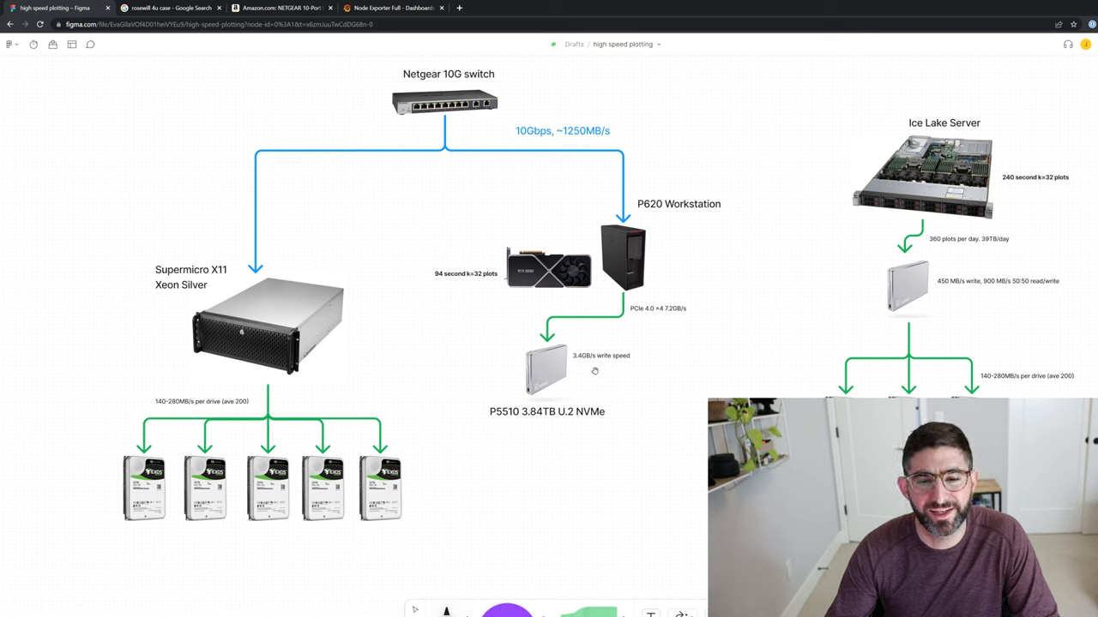
mouse_move(656, 321)
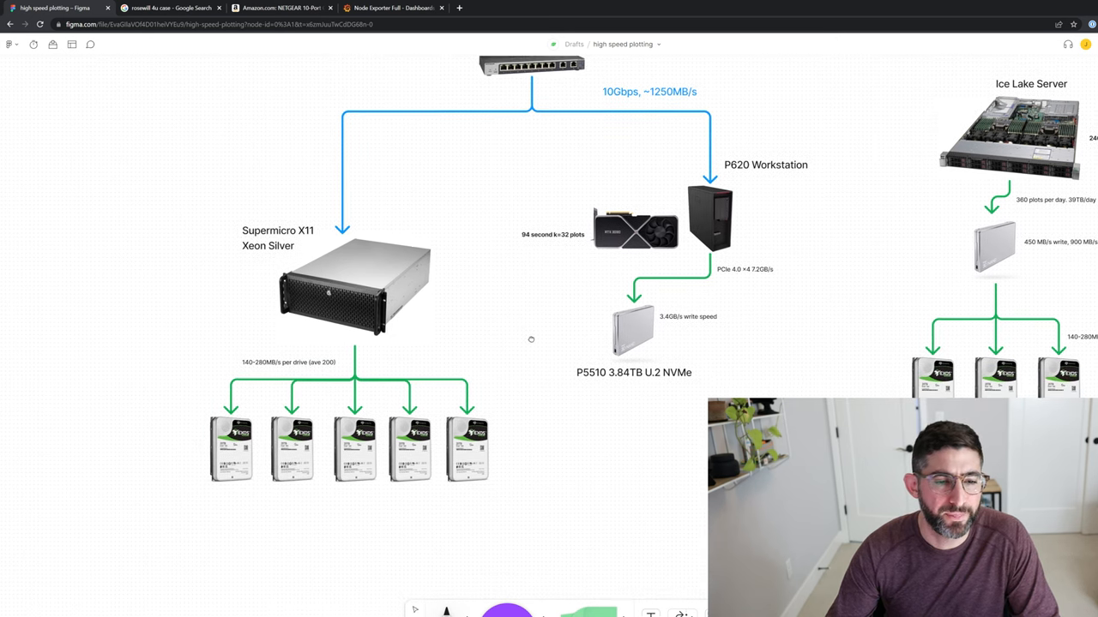
scroll(down, 3)
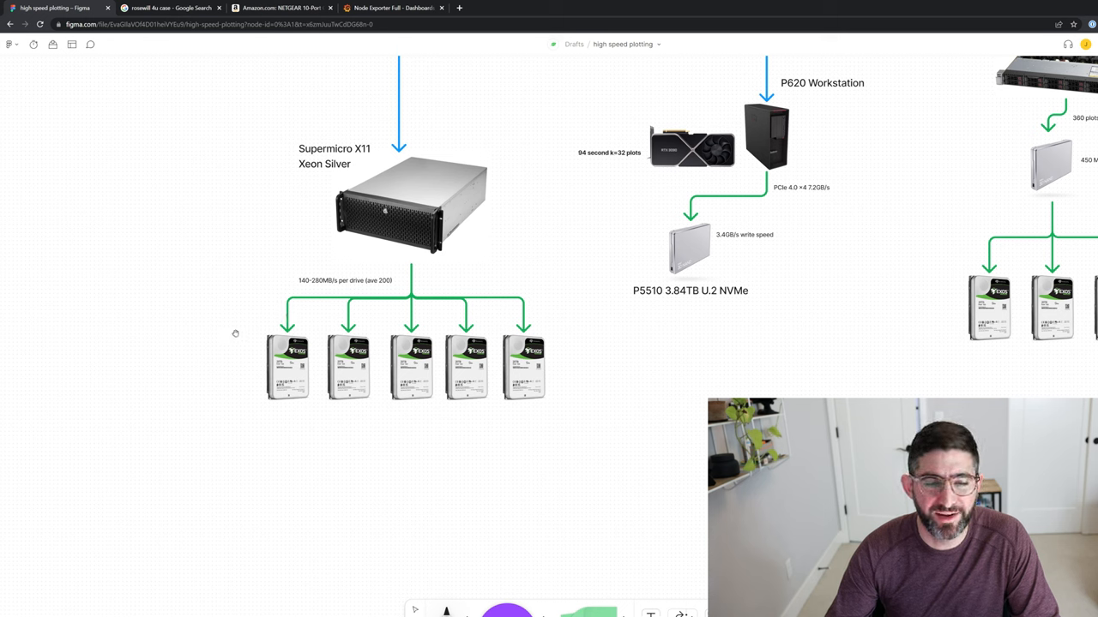
mouse_move(583, 263)
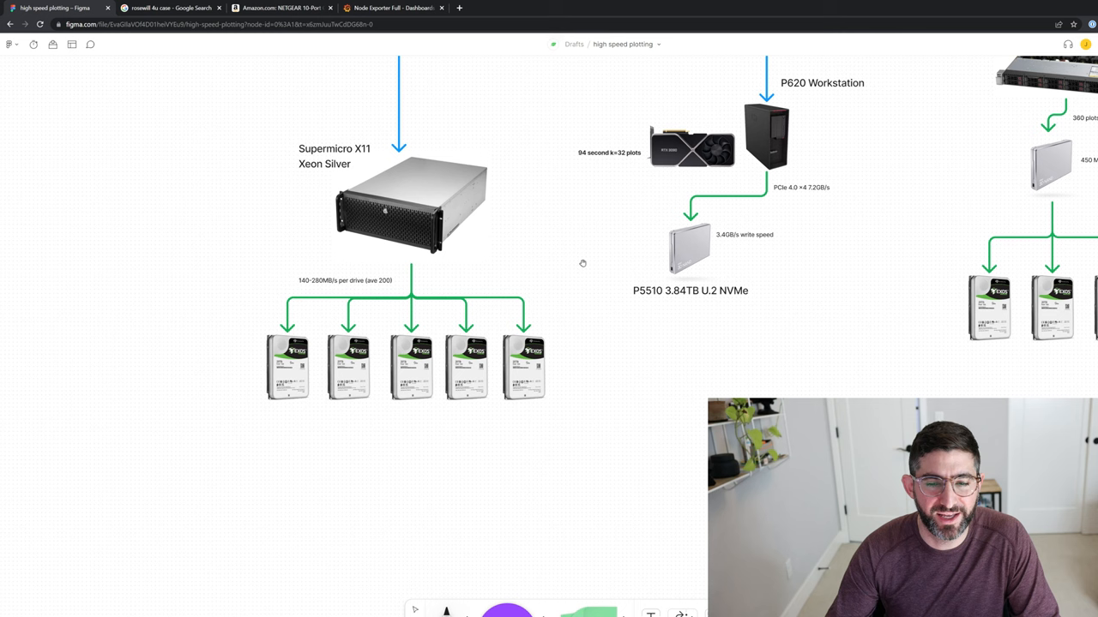
mouse_move(556, 281)
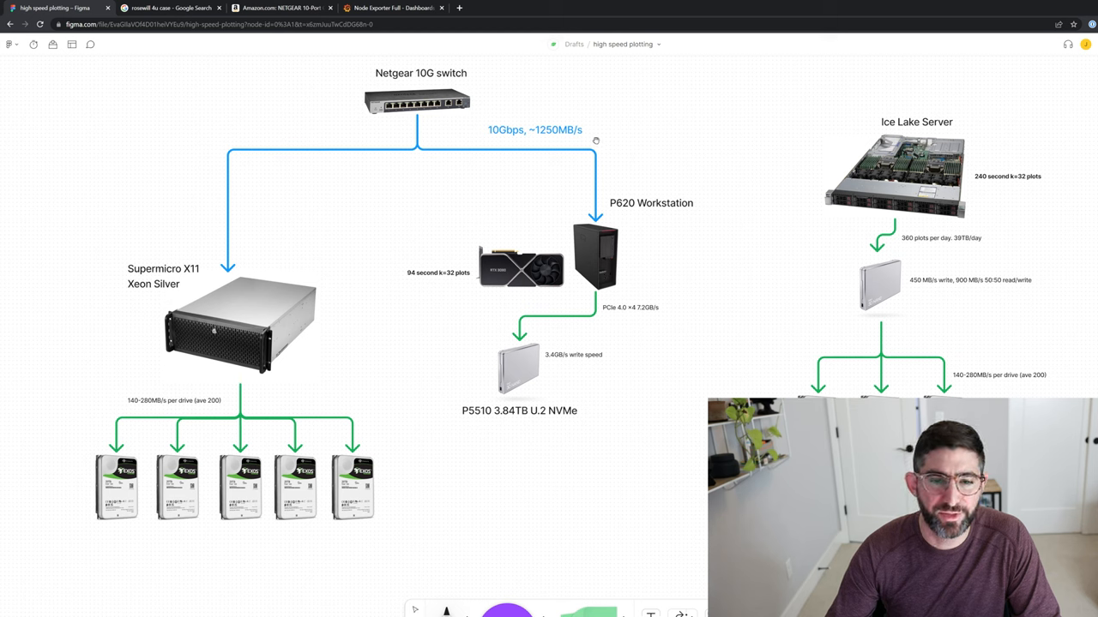
mouse_move(225, 283)
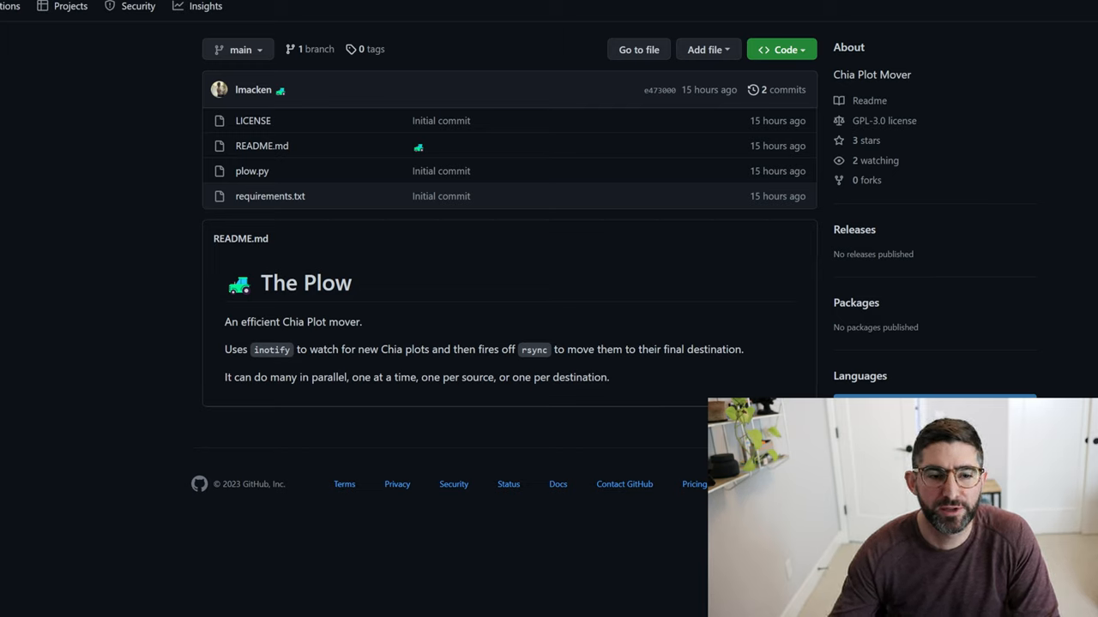
mouse_move(164, 78)
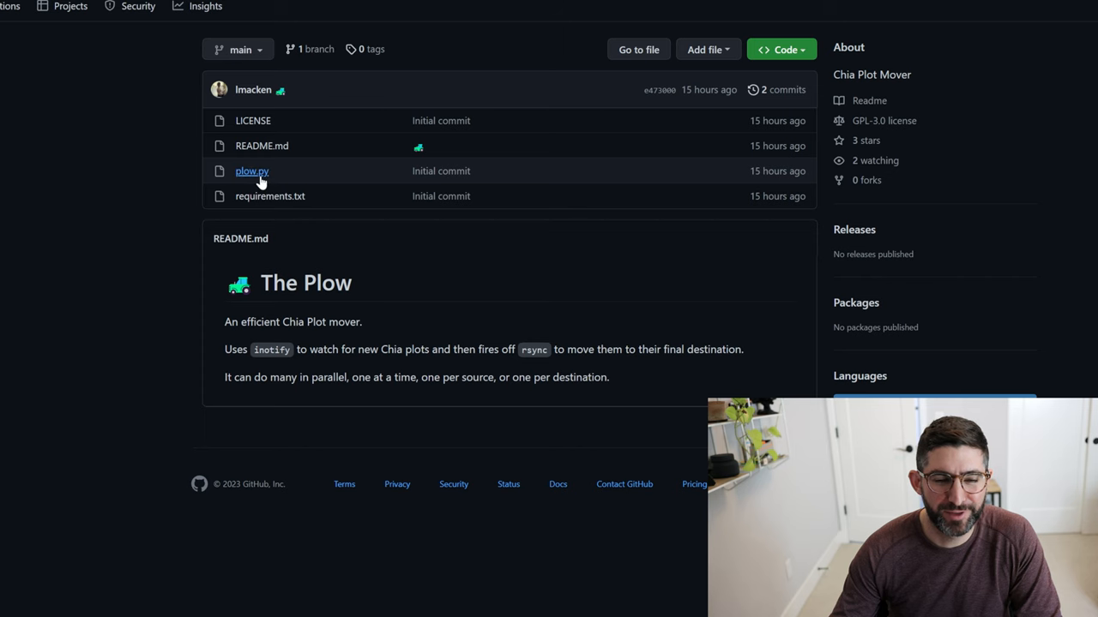
Scroll through plow.py's config, then copy the plow repository's HTTPS clone URL.
click(253, 170)
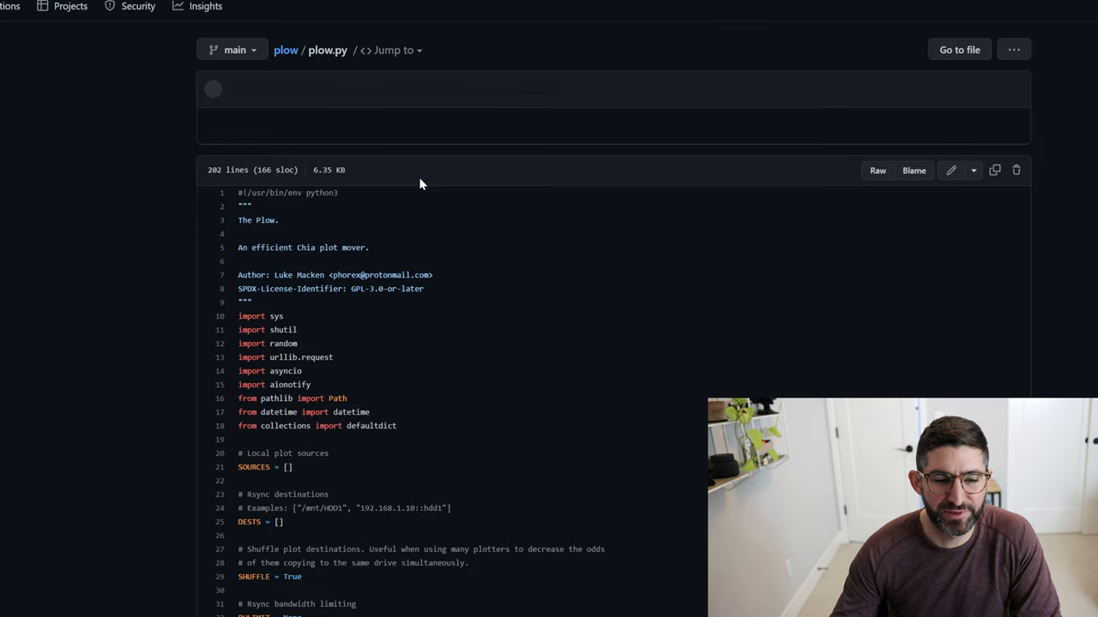
scroll(down, 3)
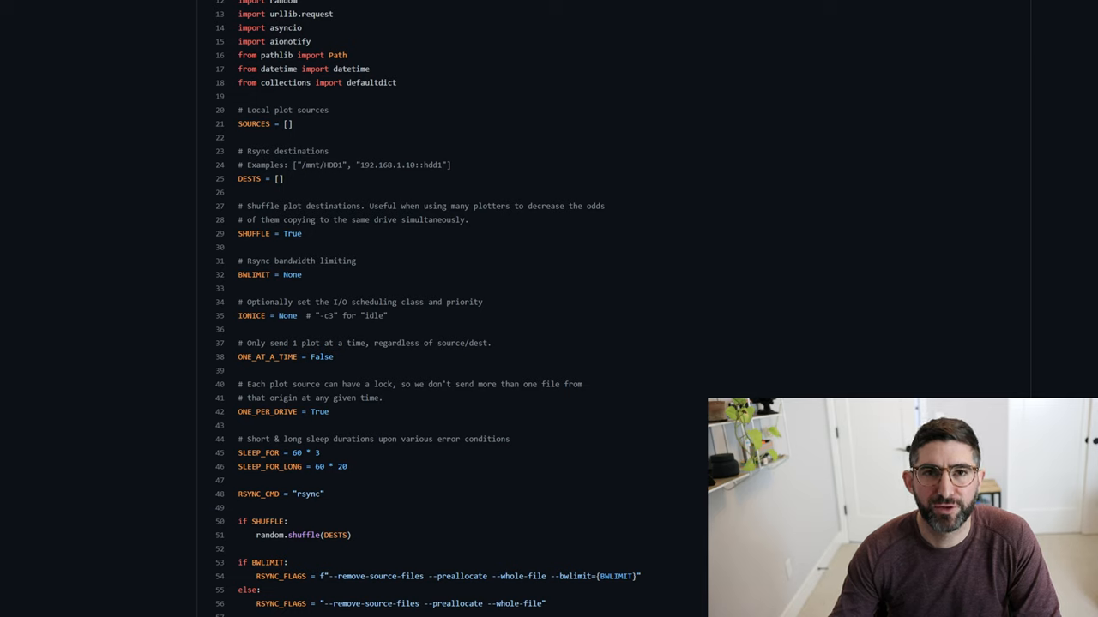
mouse_move(299, 198)
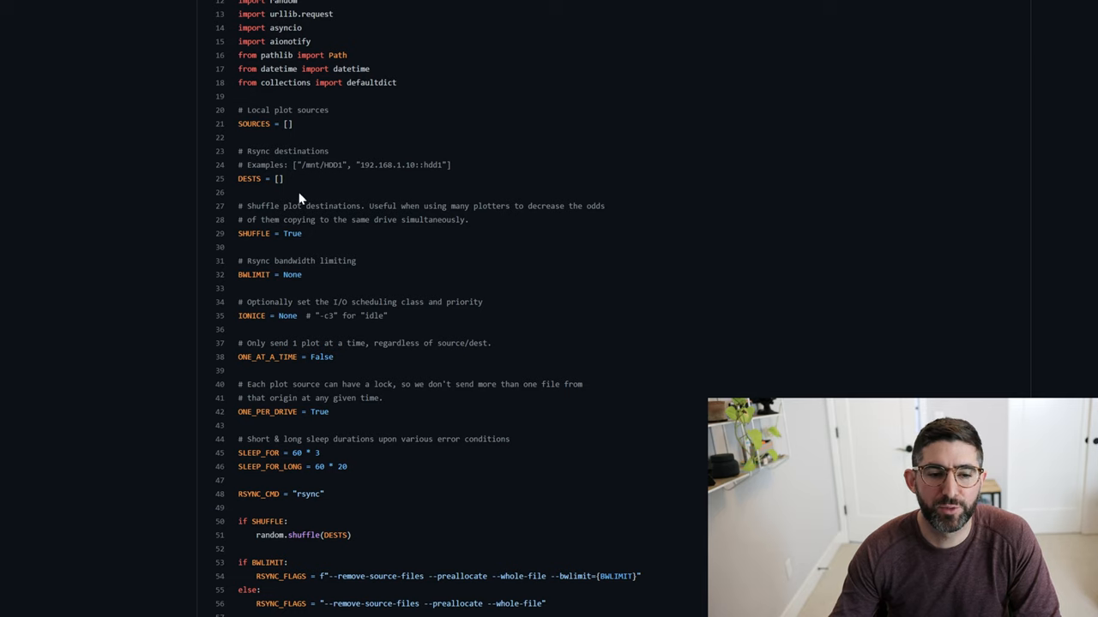
mouse_move(283, 192)
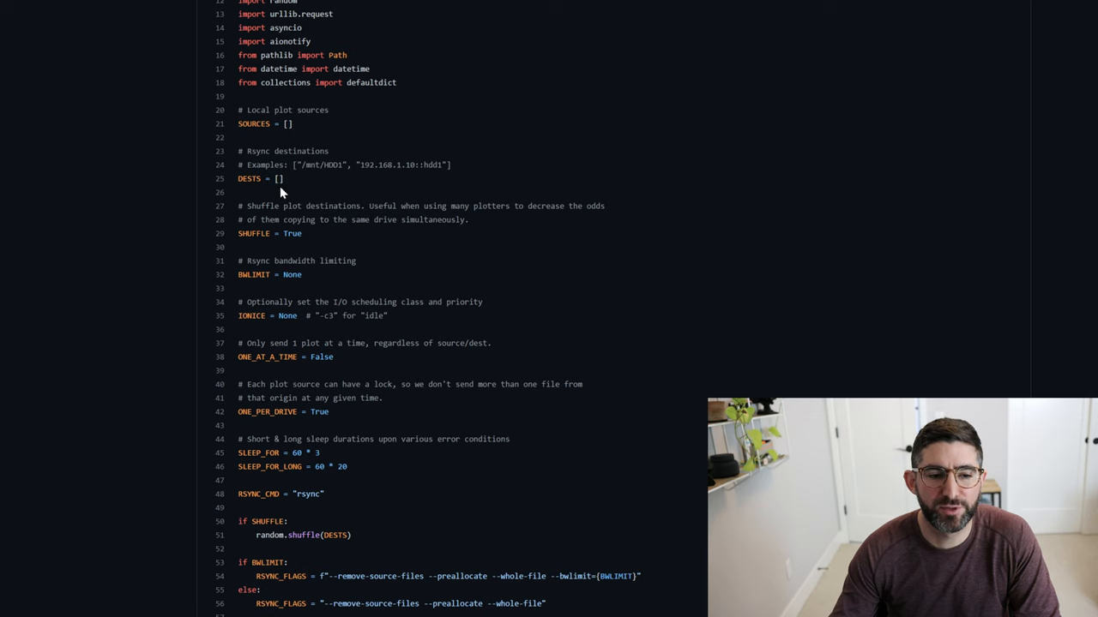
scroll(up, 3)
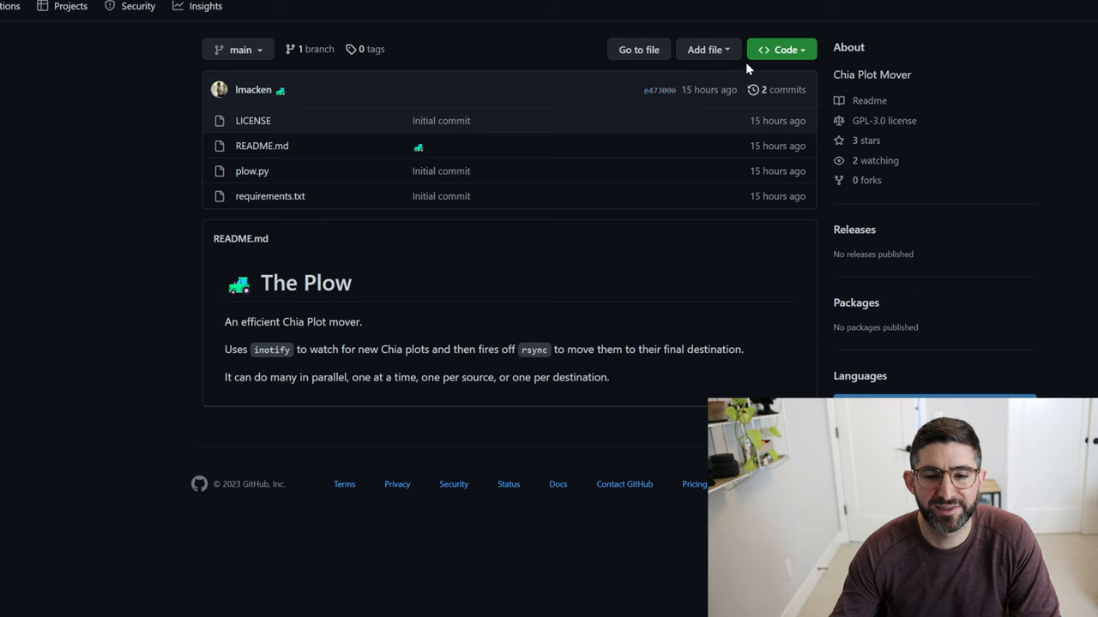
mouse_move(783, 53)
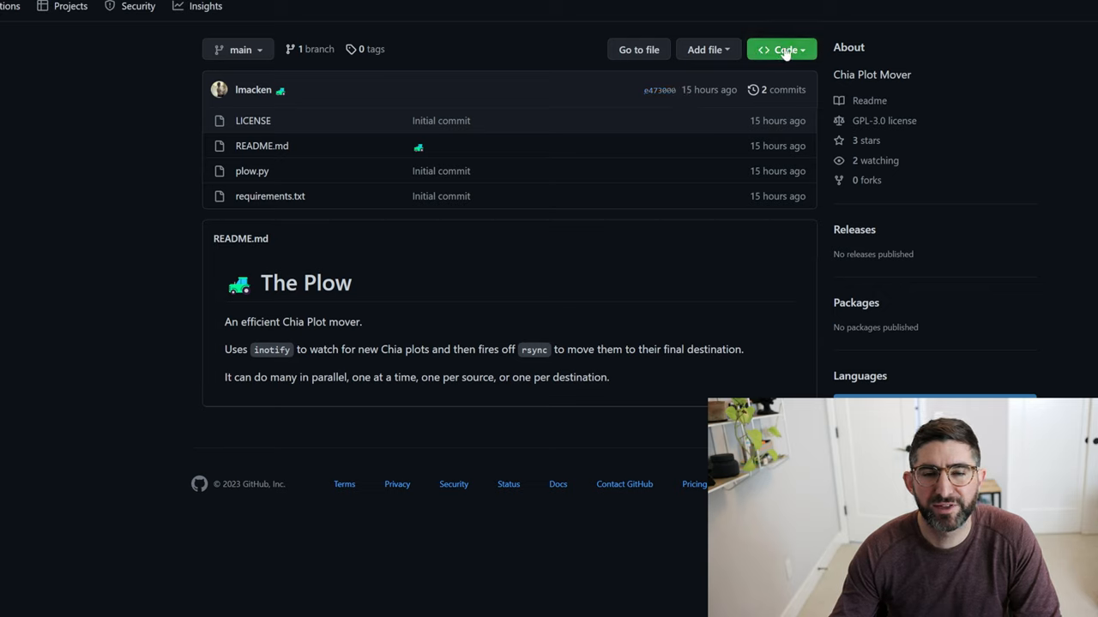
click(781, 49)
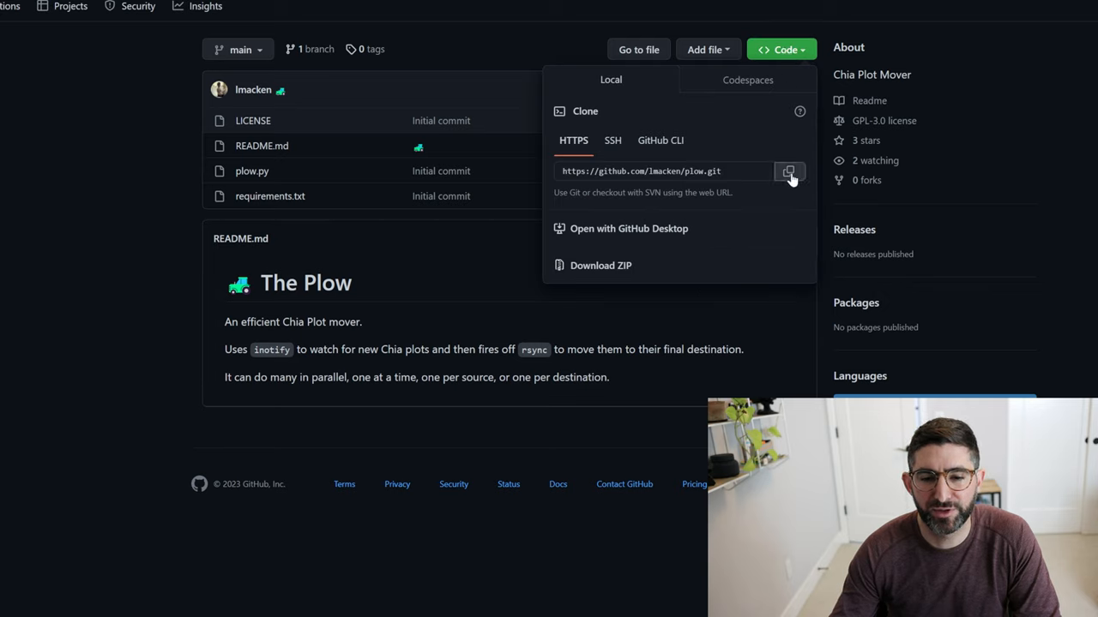
click(790, 171)
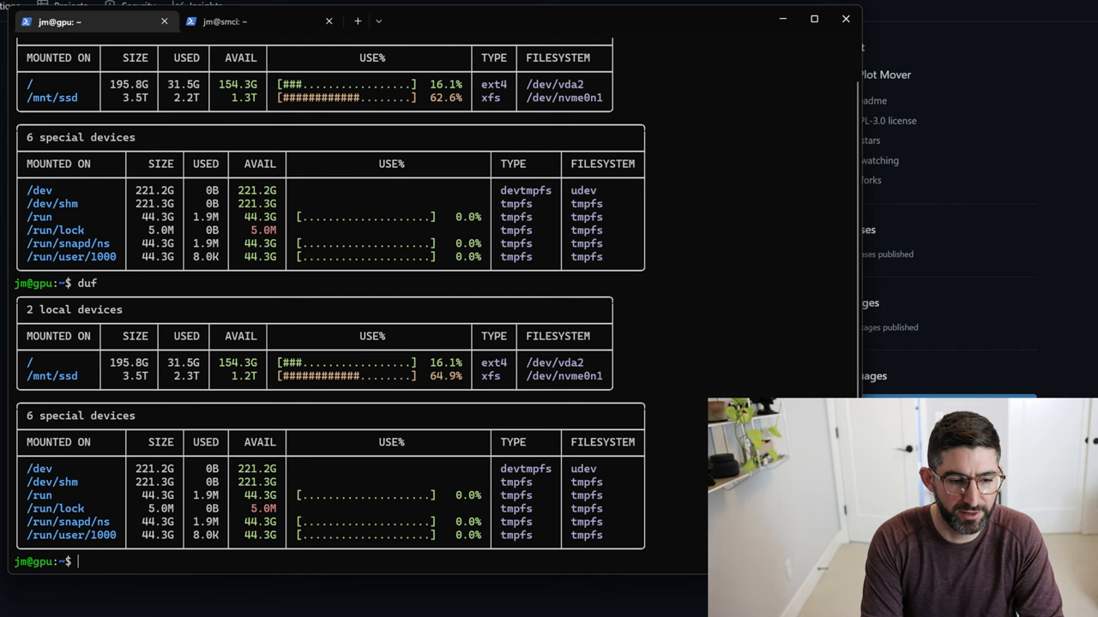
text(dstat)
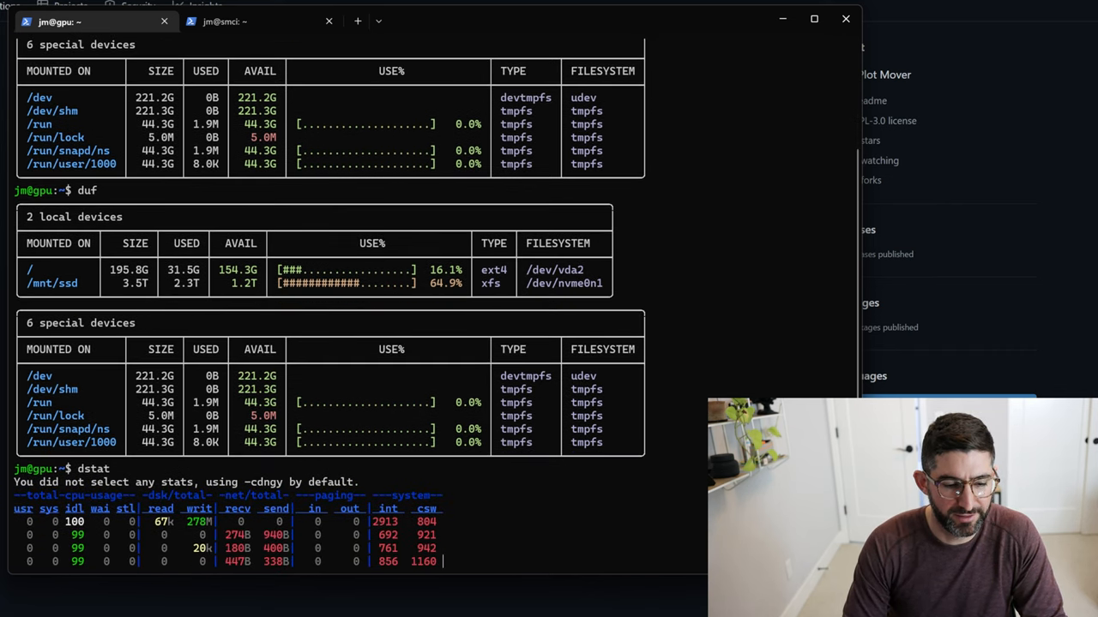
key(ctrl+c)
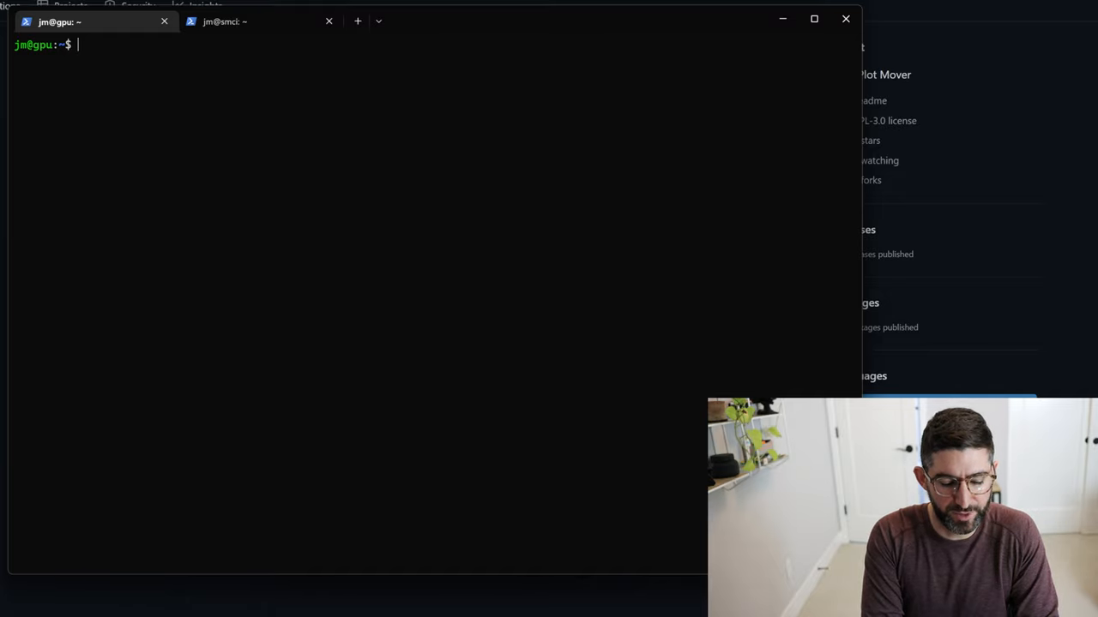
text(git clone https://github.com/lmacken/plow.git)
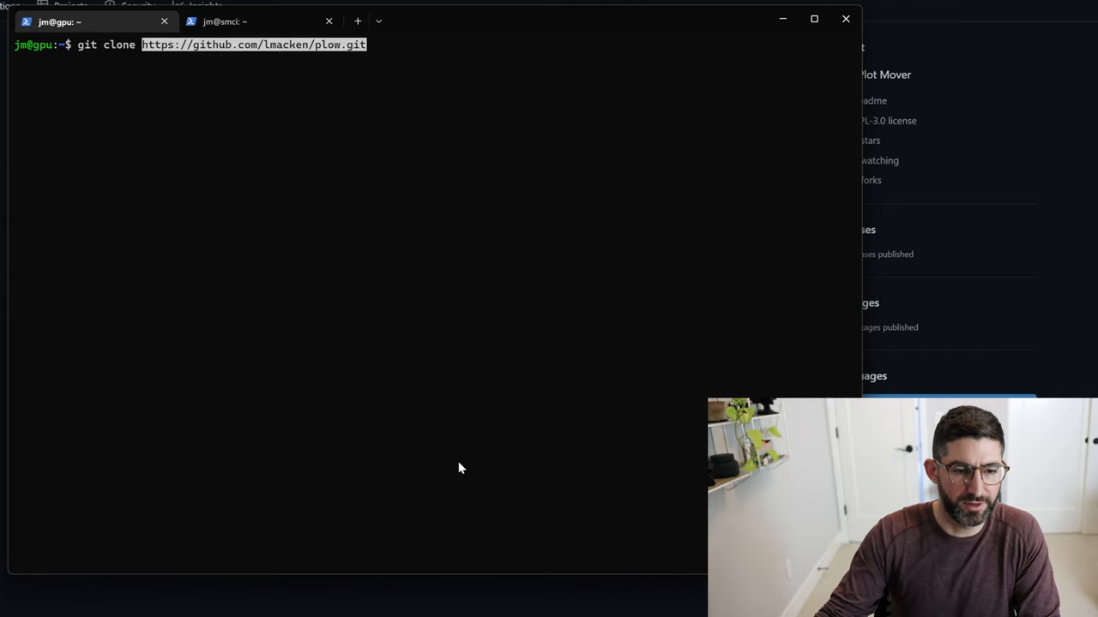
Copy plow/plow.py into the home folder /home/jm.
text(cp)
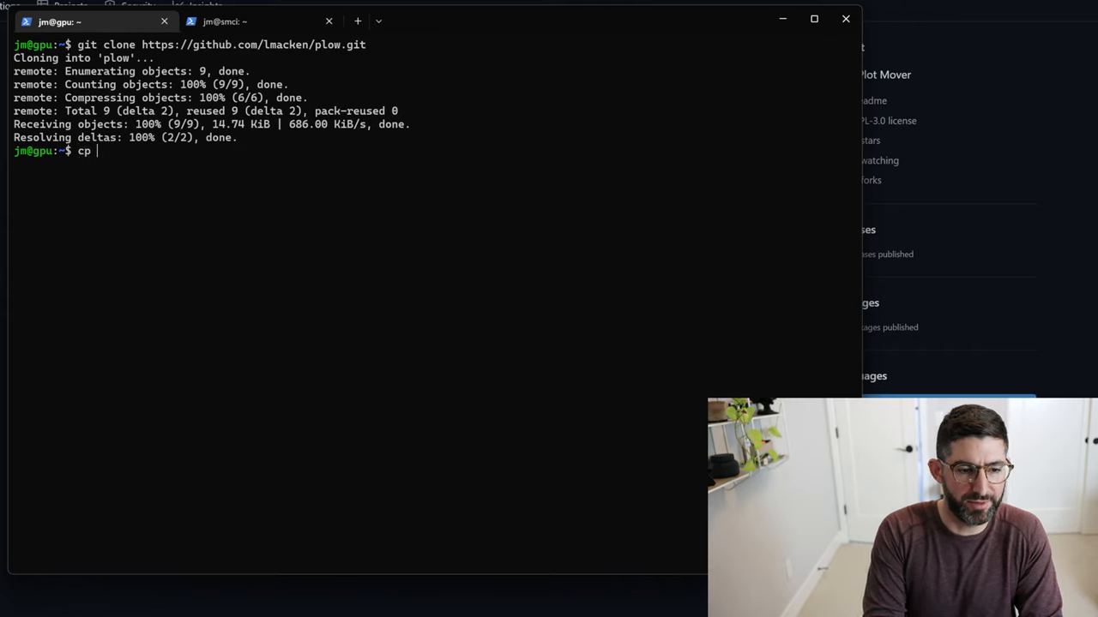
text(plow/plow.py)
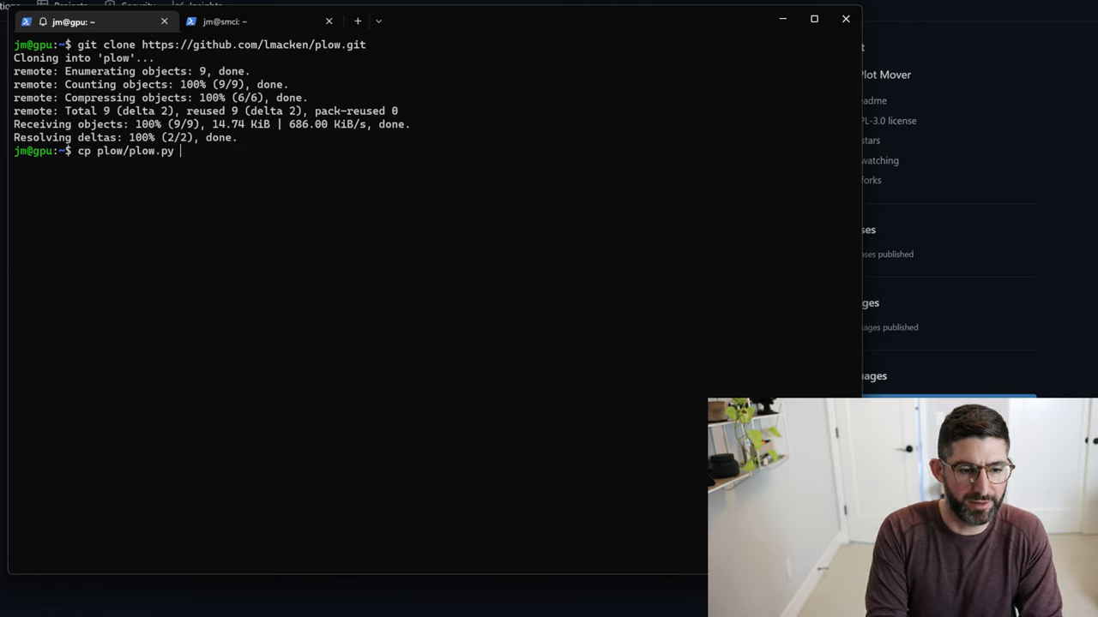
text(/)
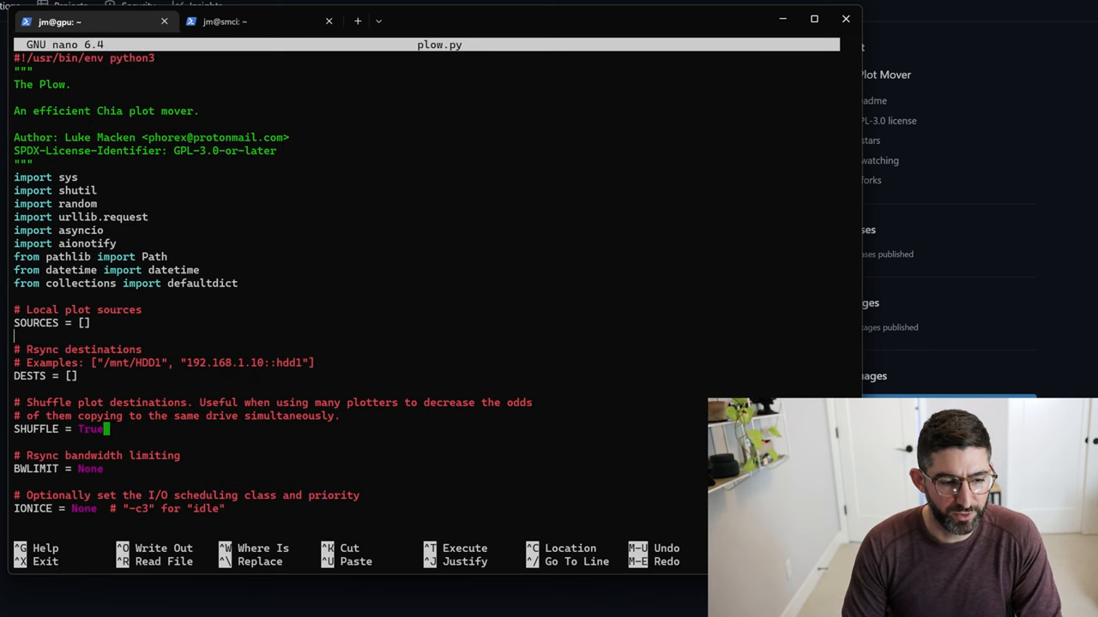
Enter /mnt/ssd as the plow.py source and view the smci server's addresses.
text(/mnt/ssd)
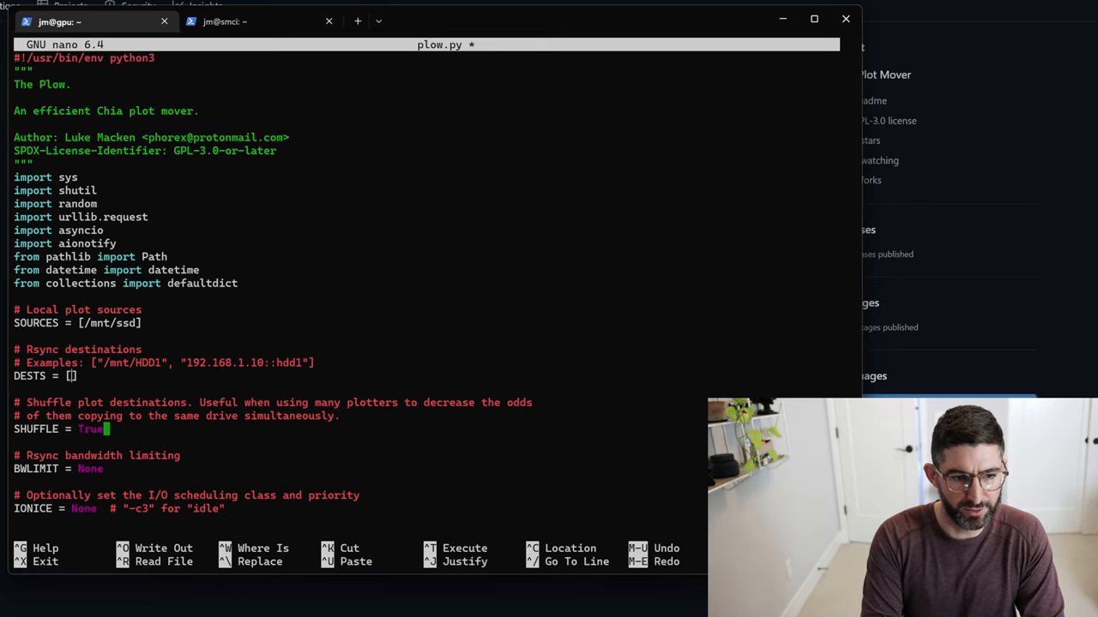
click(240, 21)
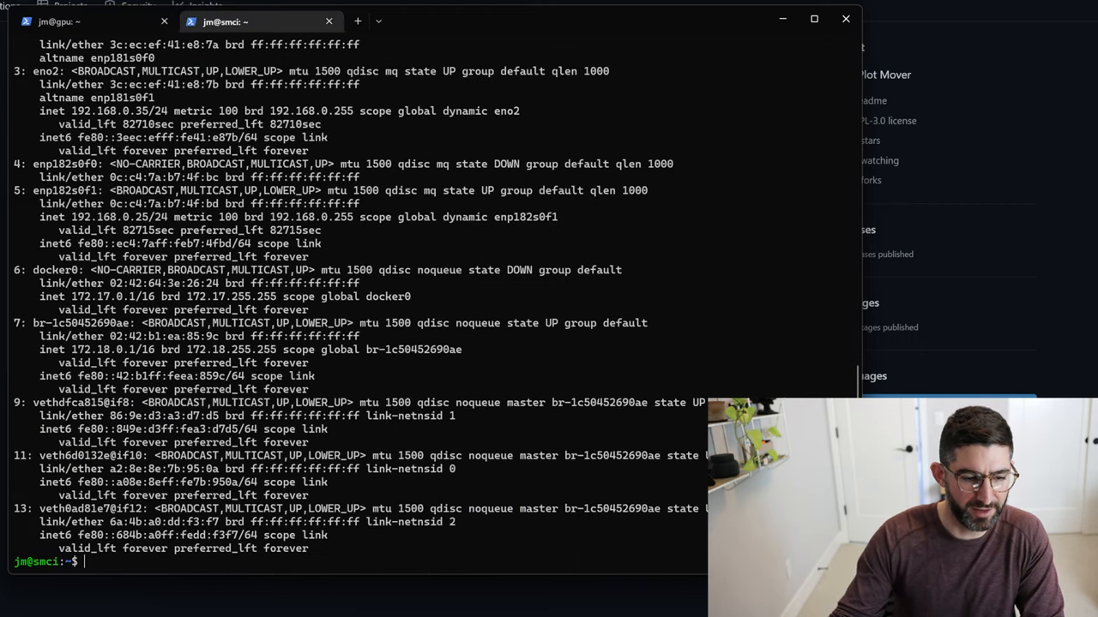
mouse_move(153, 270)
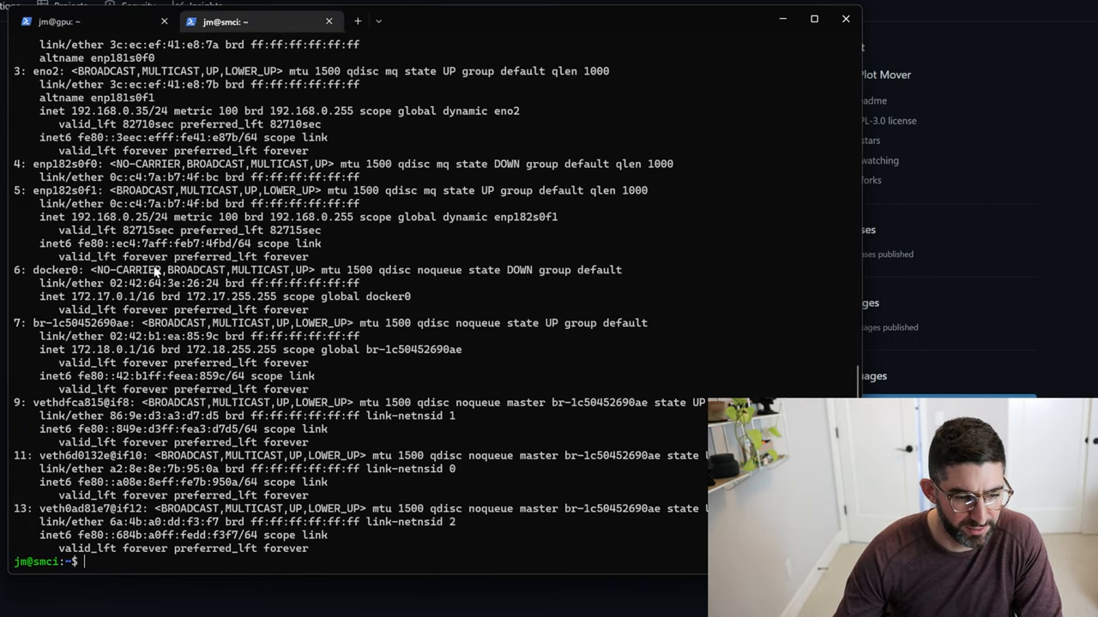
mouse_move(97, 221)
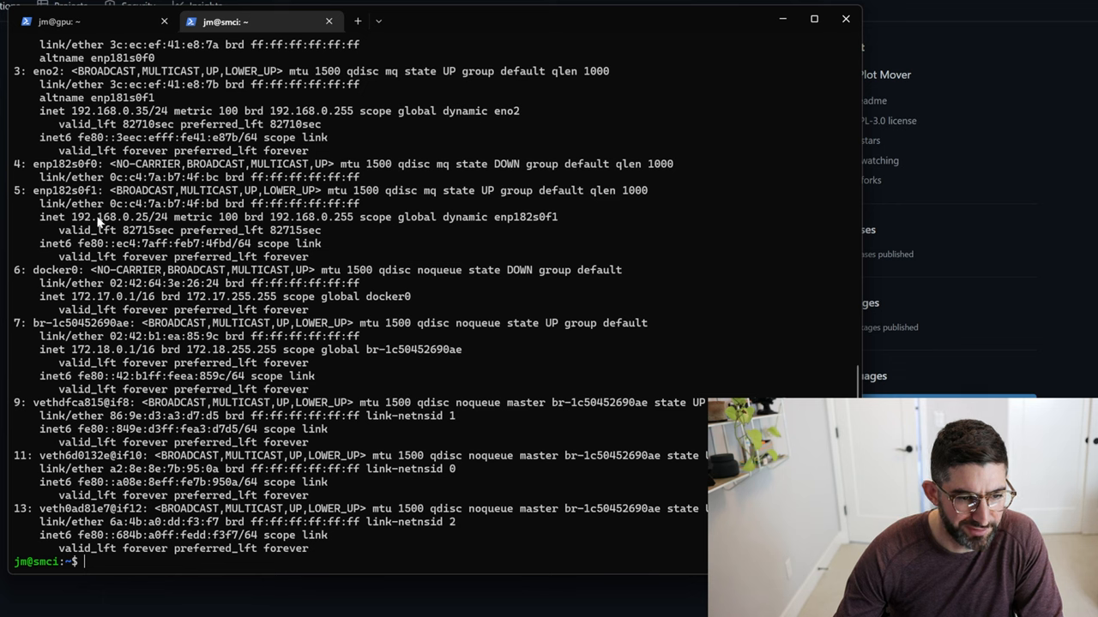
mouse_move(75, 229)
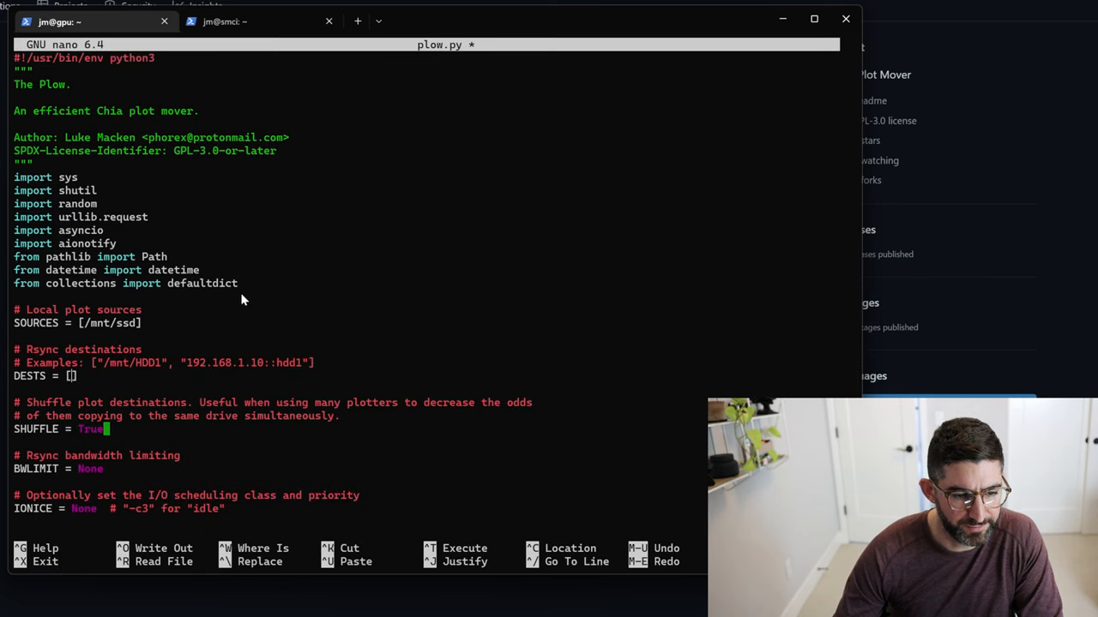
Add quoted 192.168.0.25:/mnt/hdd1 through hdd4 entries to DESTS, checking drives with duf.
text(")
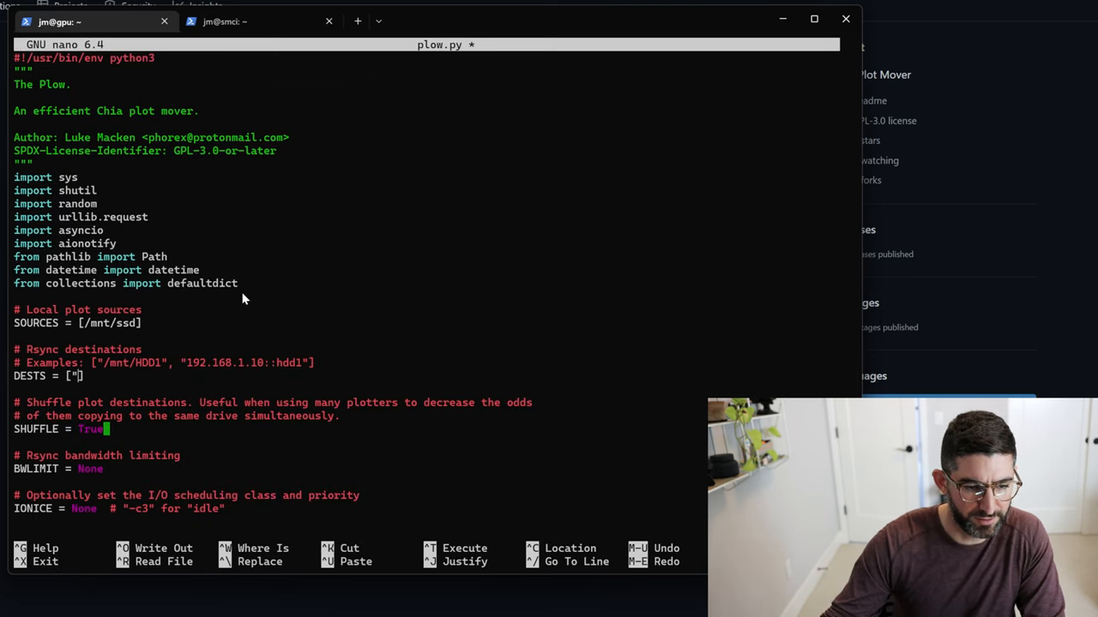
text(192.168.0.25:/)
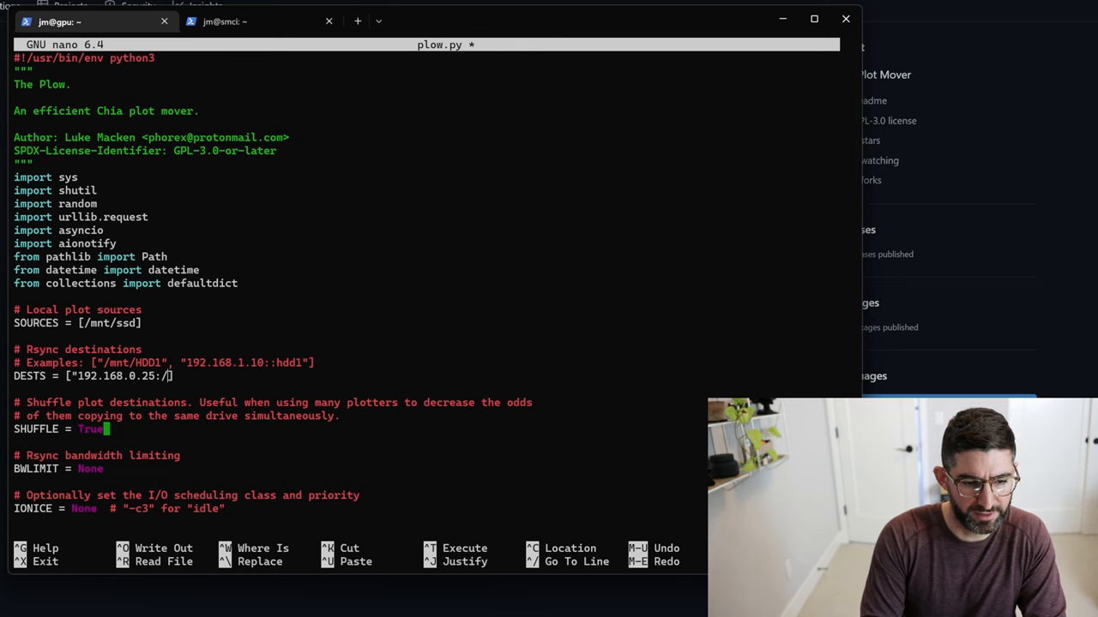
text(mnt/hdd1)
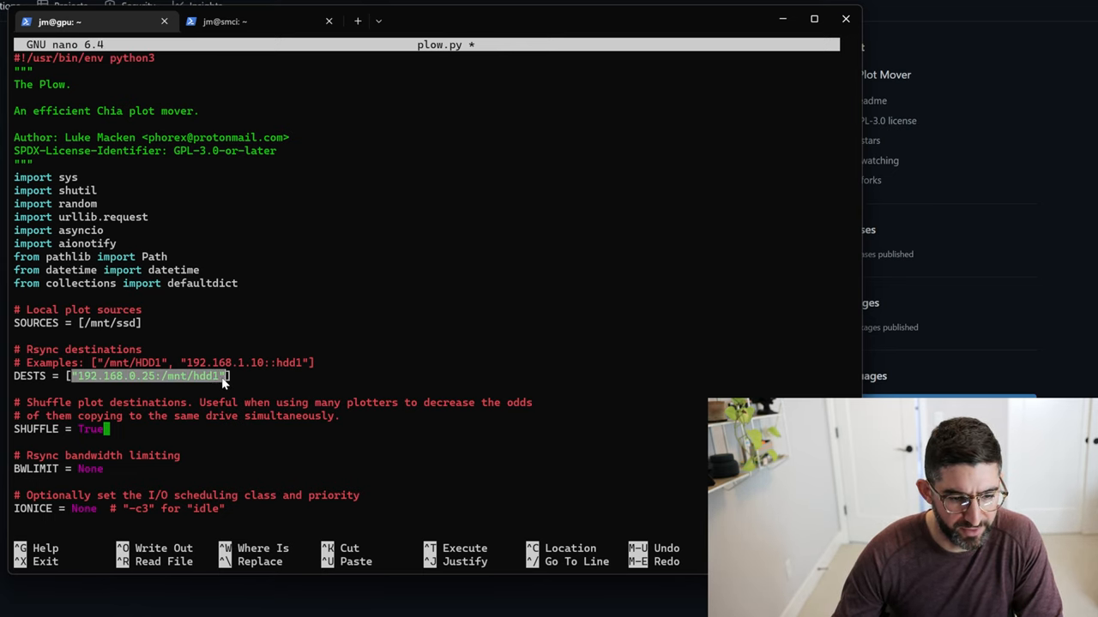
click(257, 22)
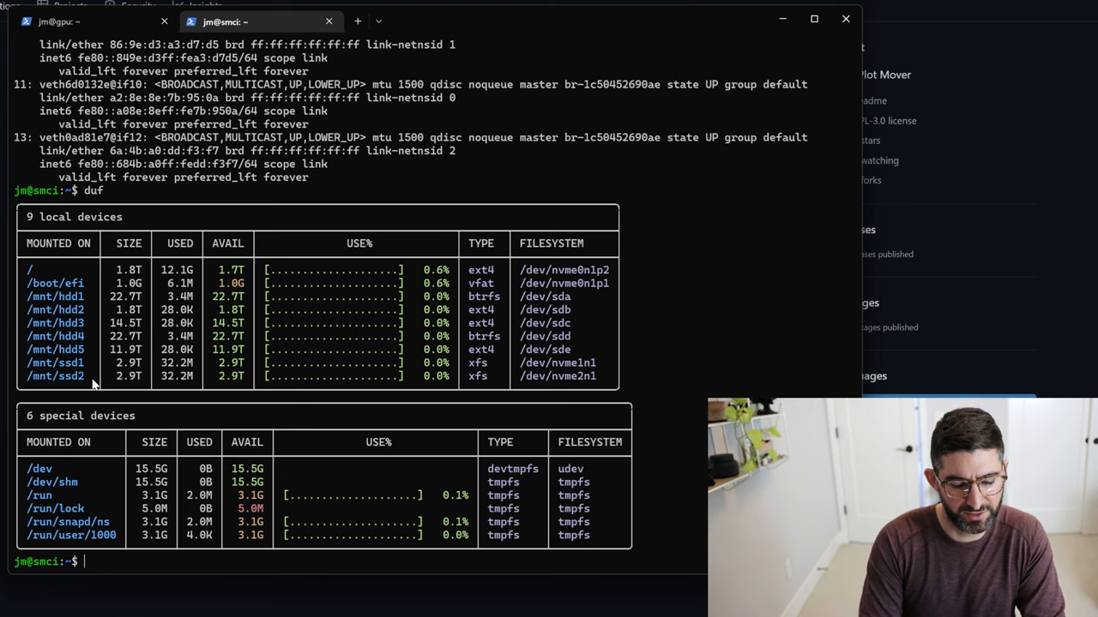
text(c)
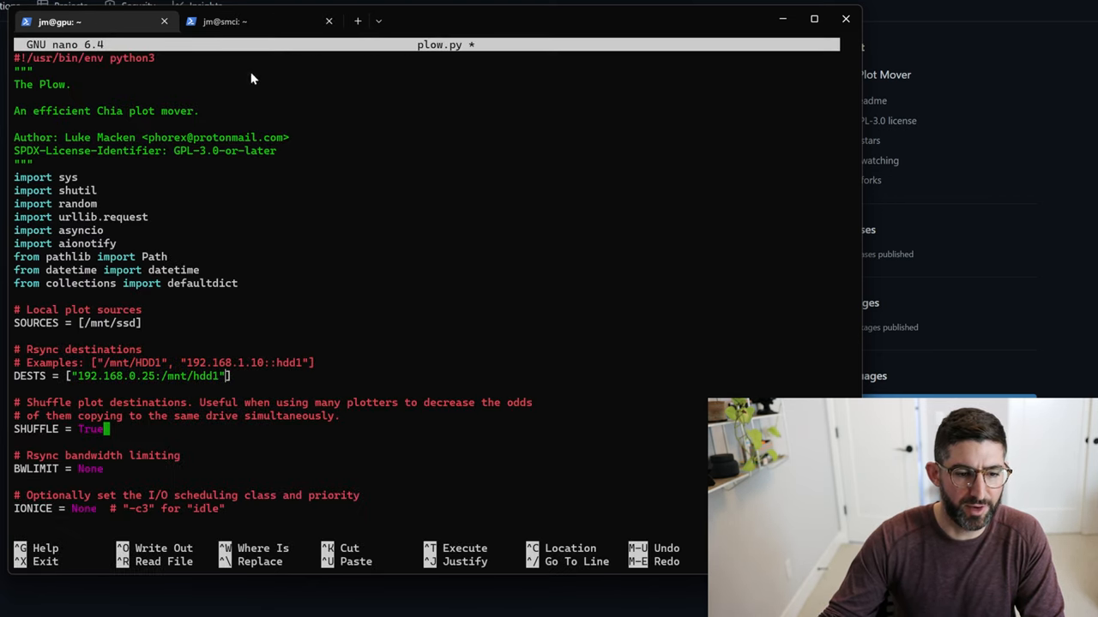
text(,"192.168.0.25:/mnt/hdd1")
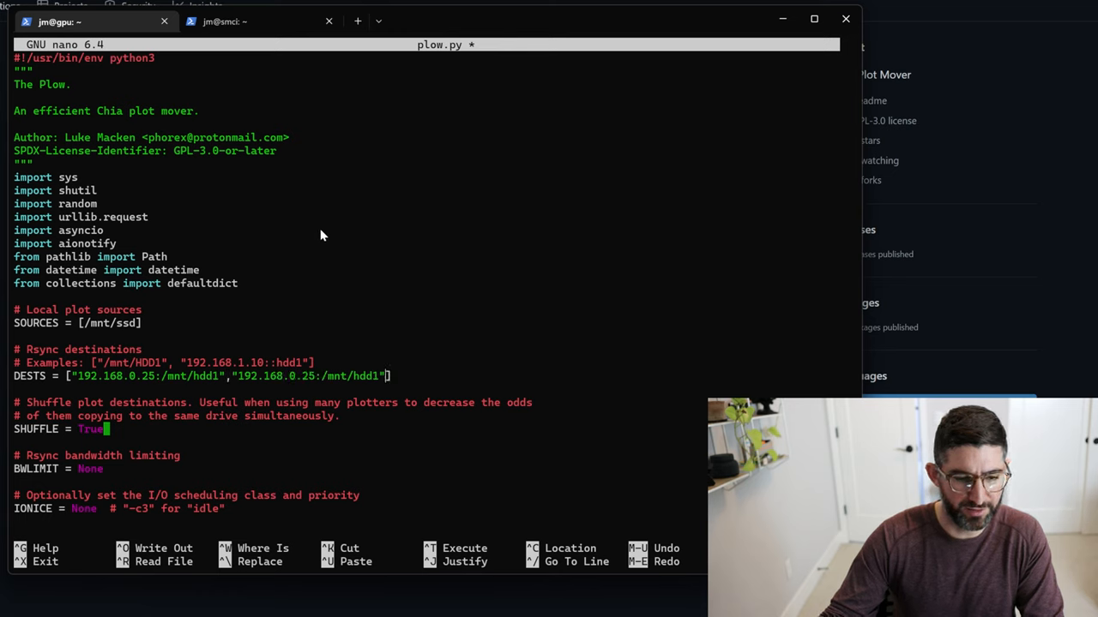
text(, "192.168.0.25:/mnt/hdd1")
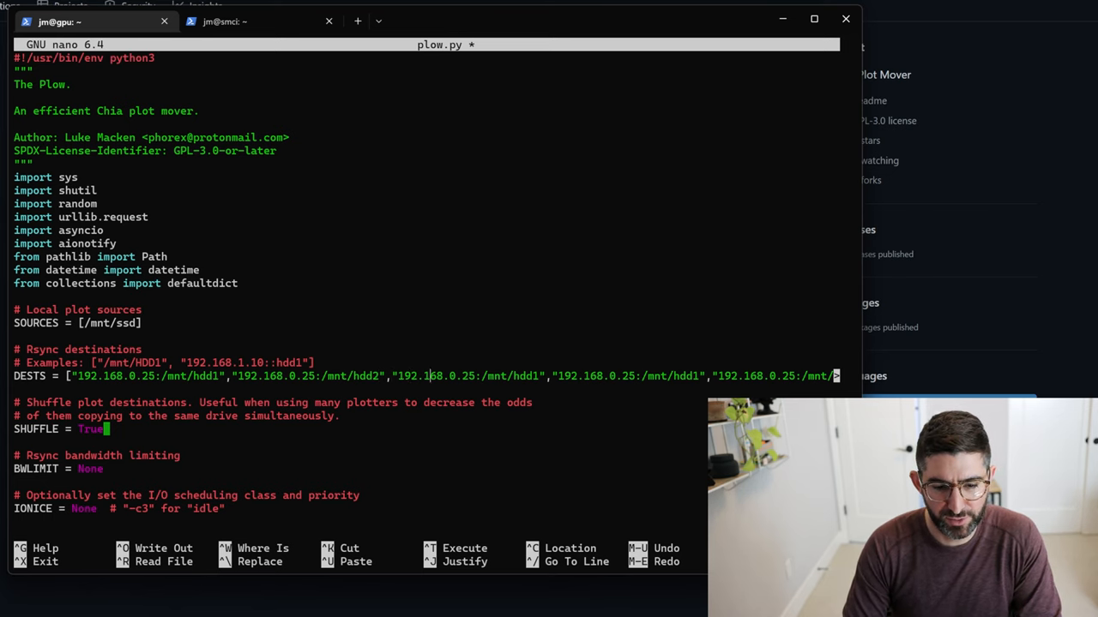
text(3)
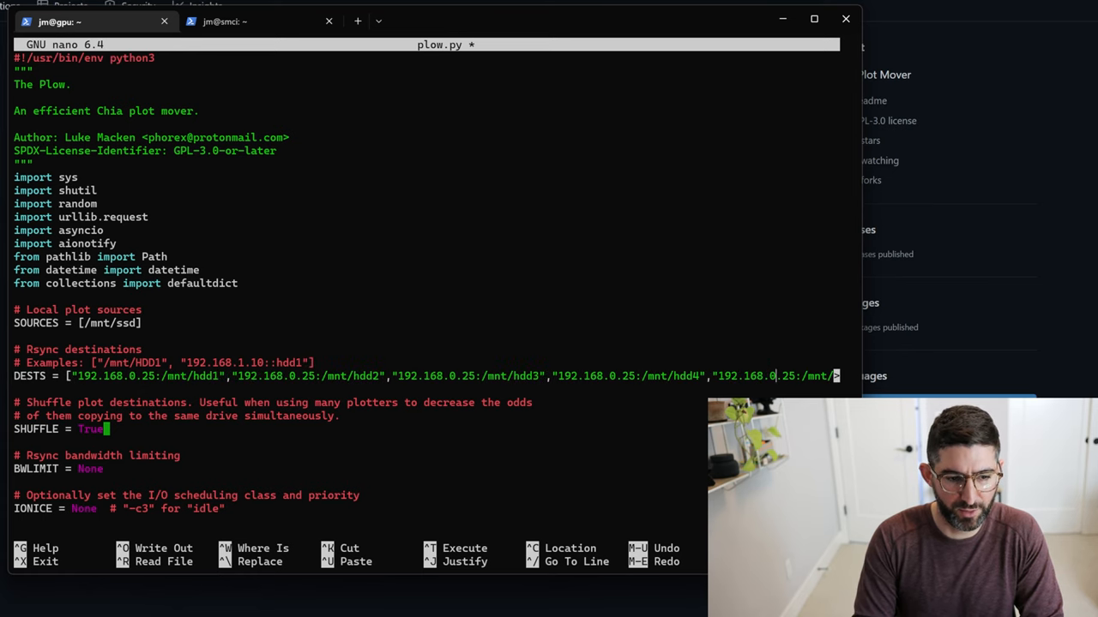
key(ctrl+o)
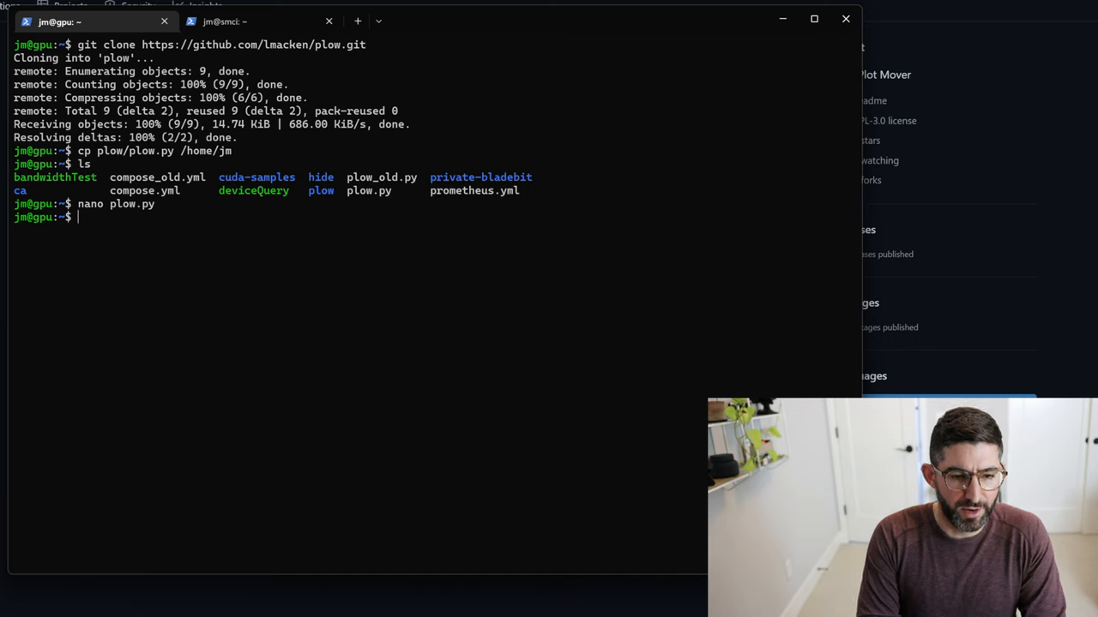
Try installing python3-pip with sudo apt, confirming pip is already available.
text(sudp apt install py)
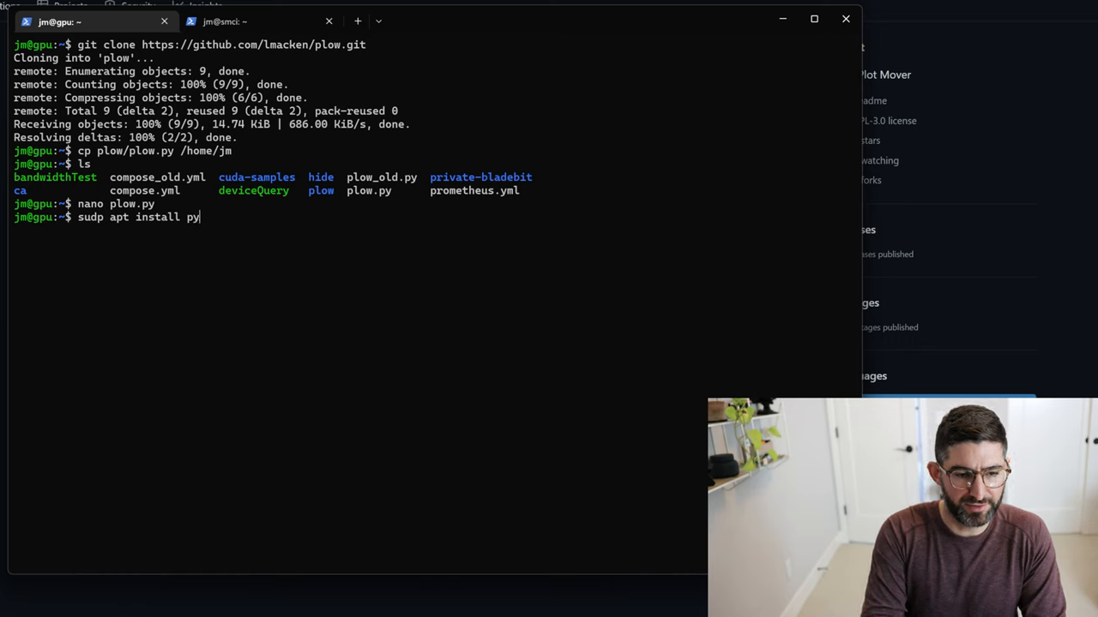
text(thon)
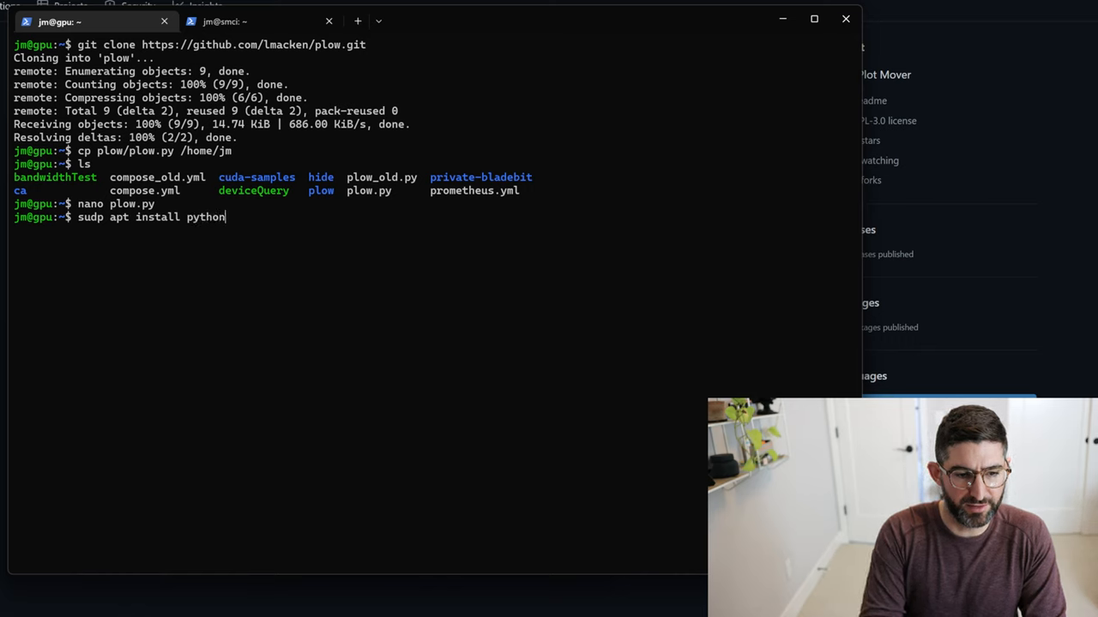
text(3-p)
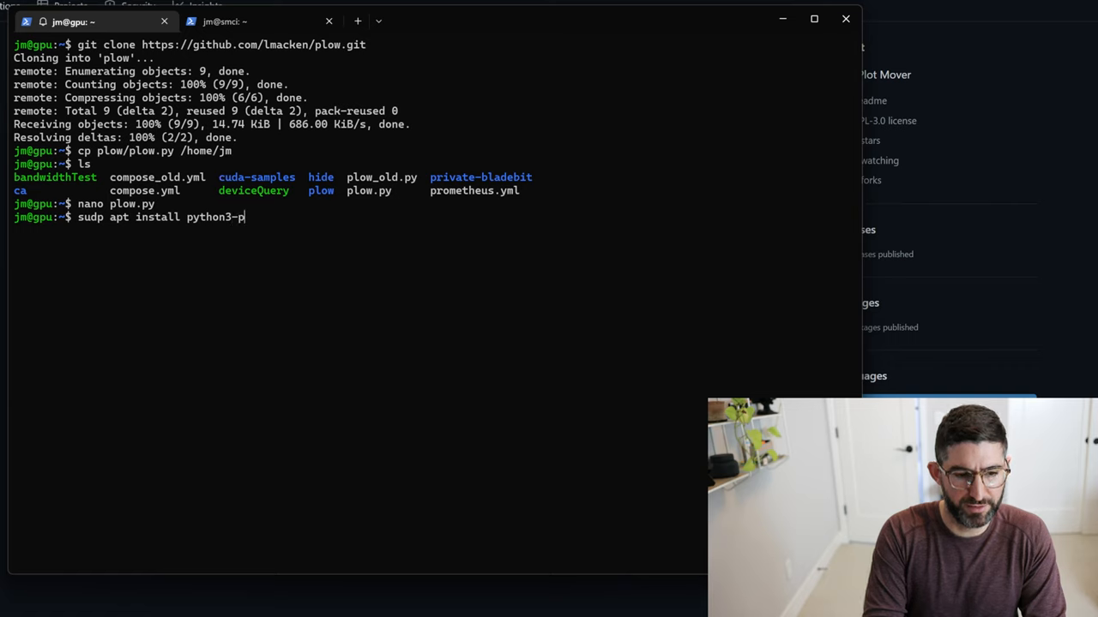
key(BackSpace)
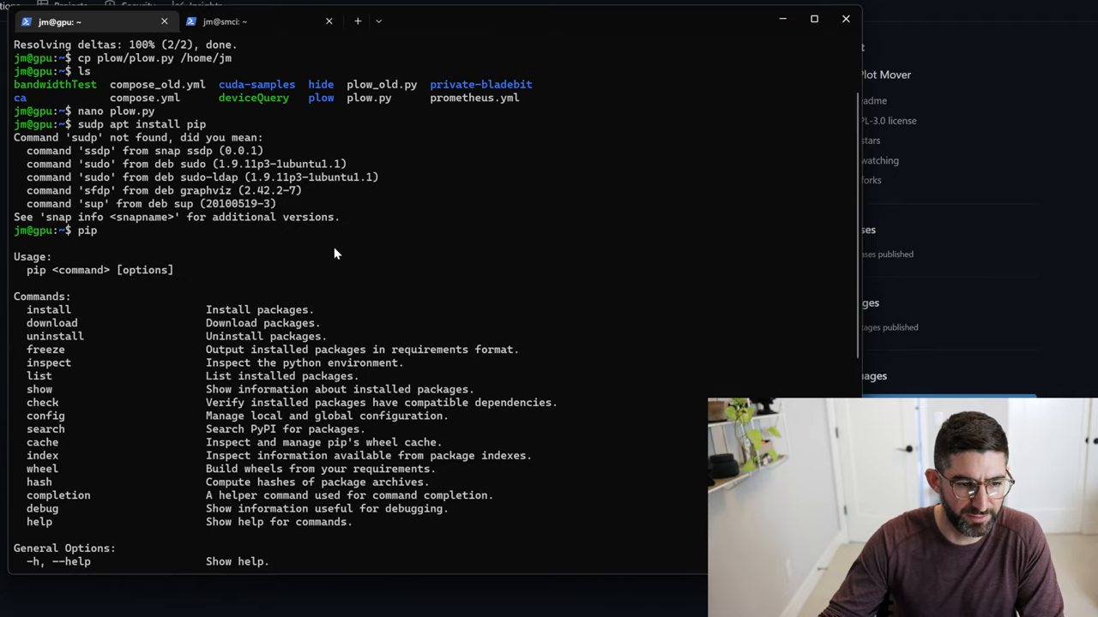
Install the aionotify Python package with pip install aionotify.
scroll(down, 3)
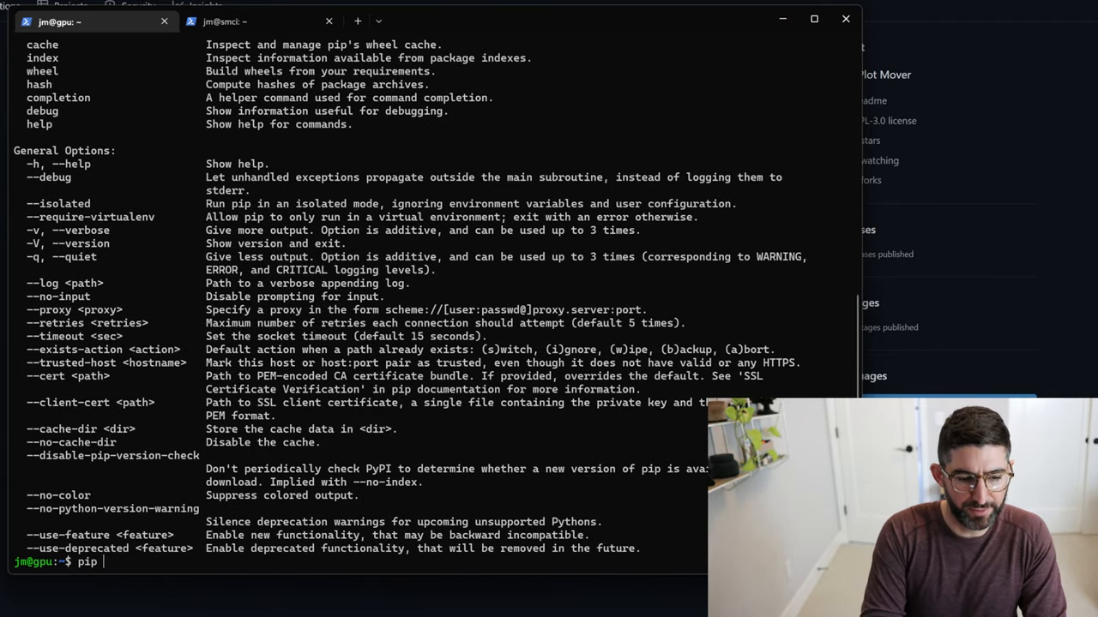
text(install aio)
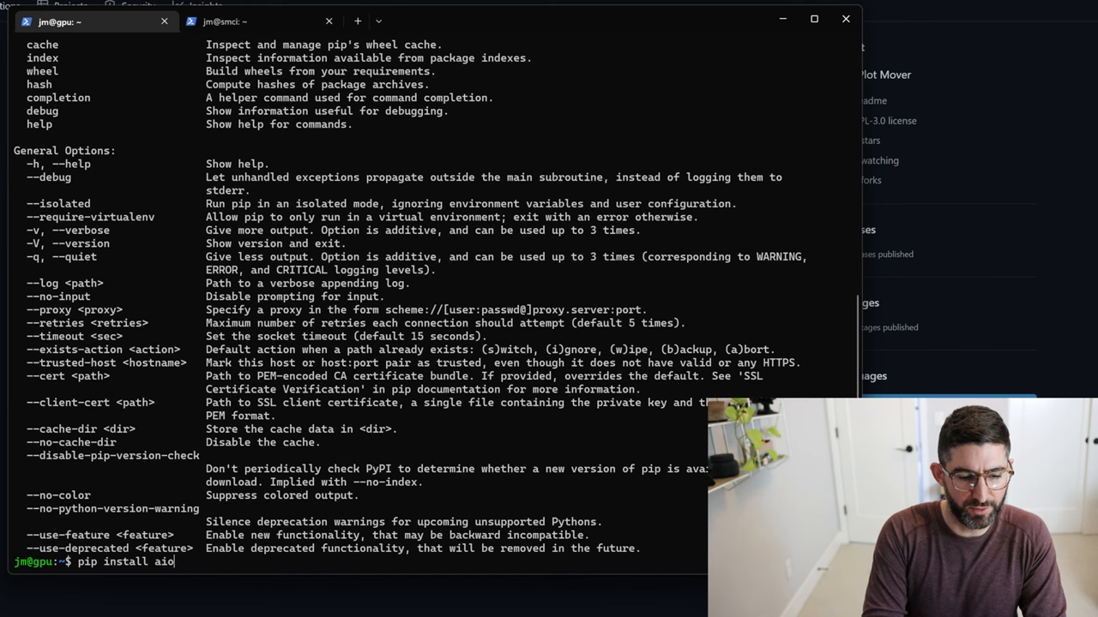
text(notify)
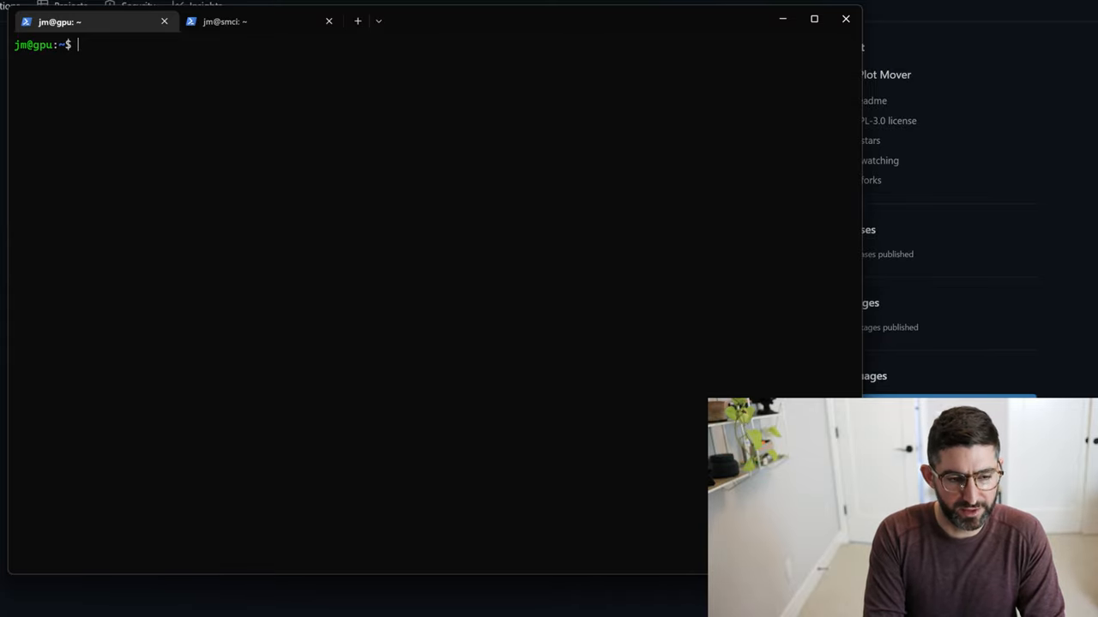
text(ssh-copy-id)
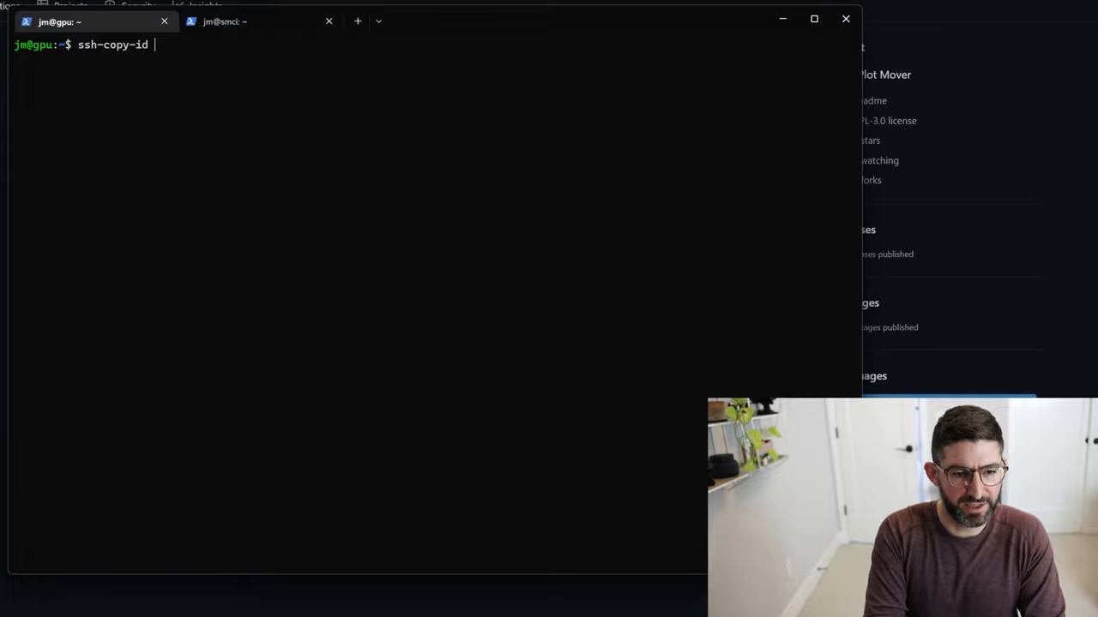
text(jm@)
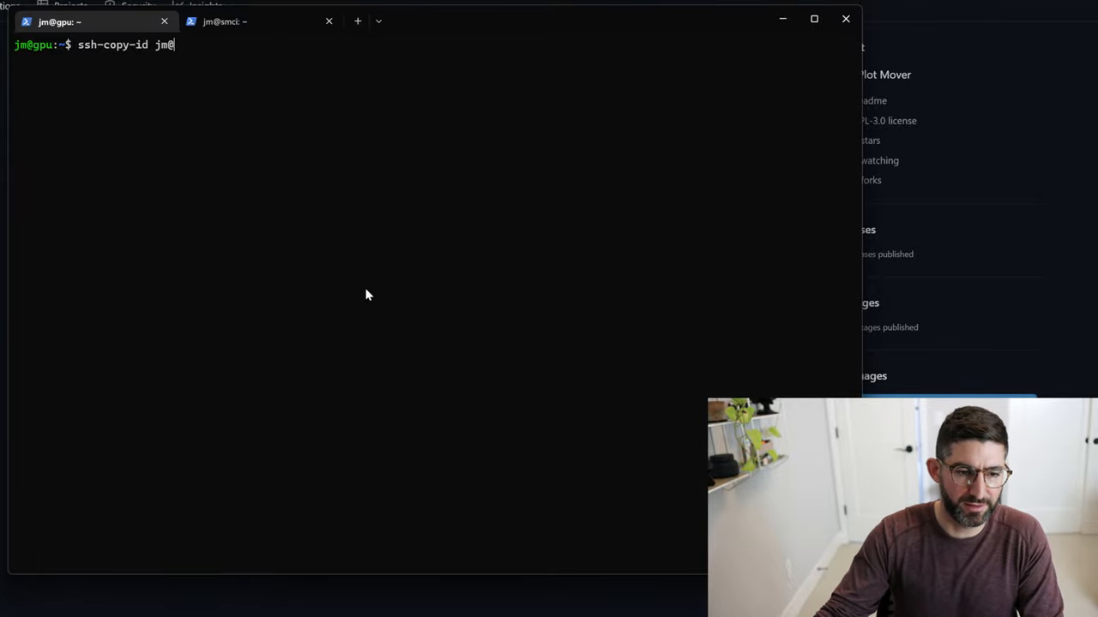
click(249, 21)
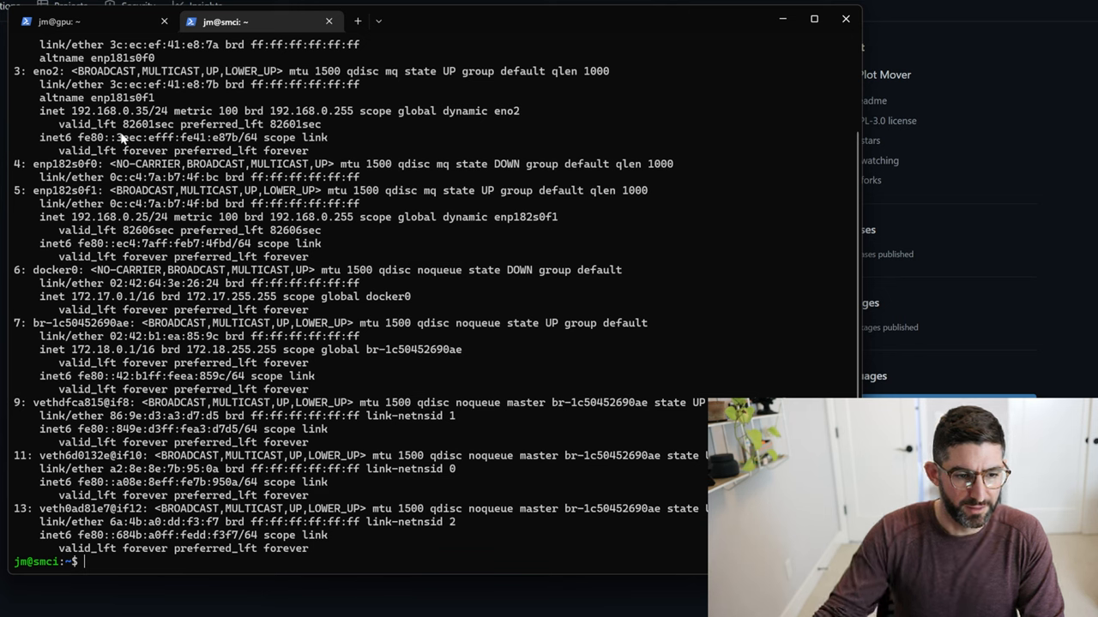
double_click(98, 111)
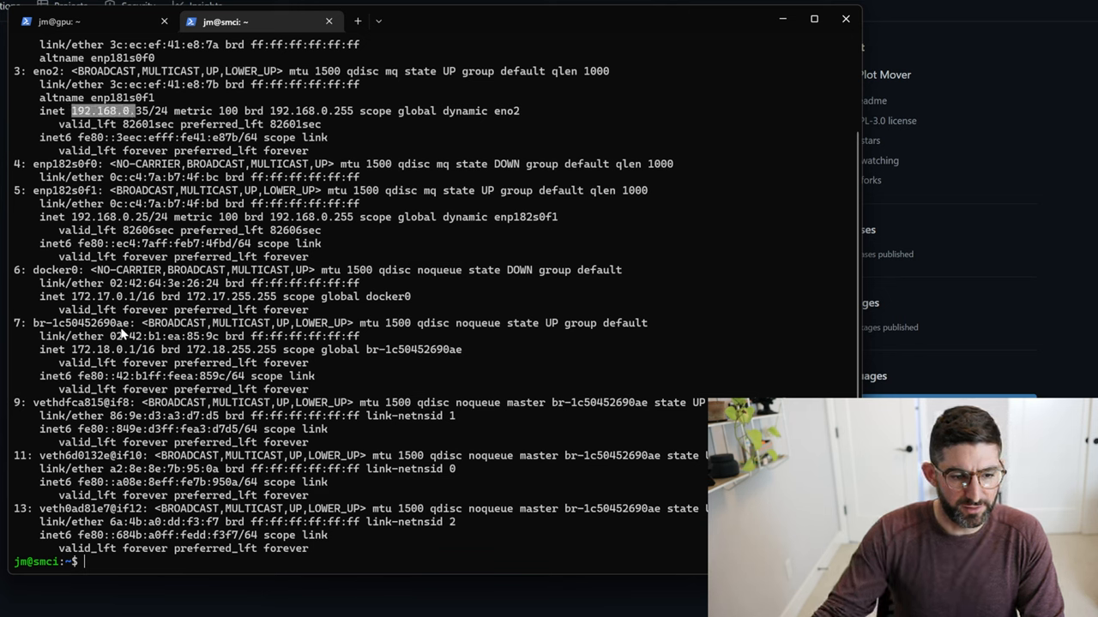
mouse_move(138, 340)
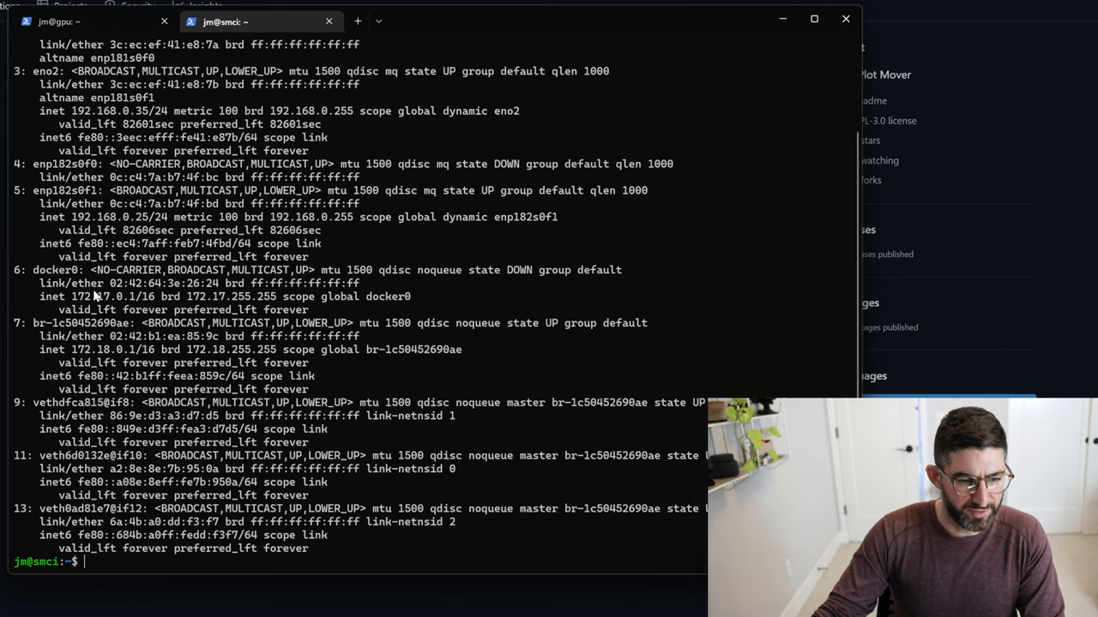
mouse_move(159, 377)
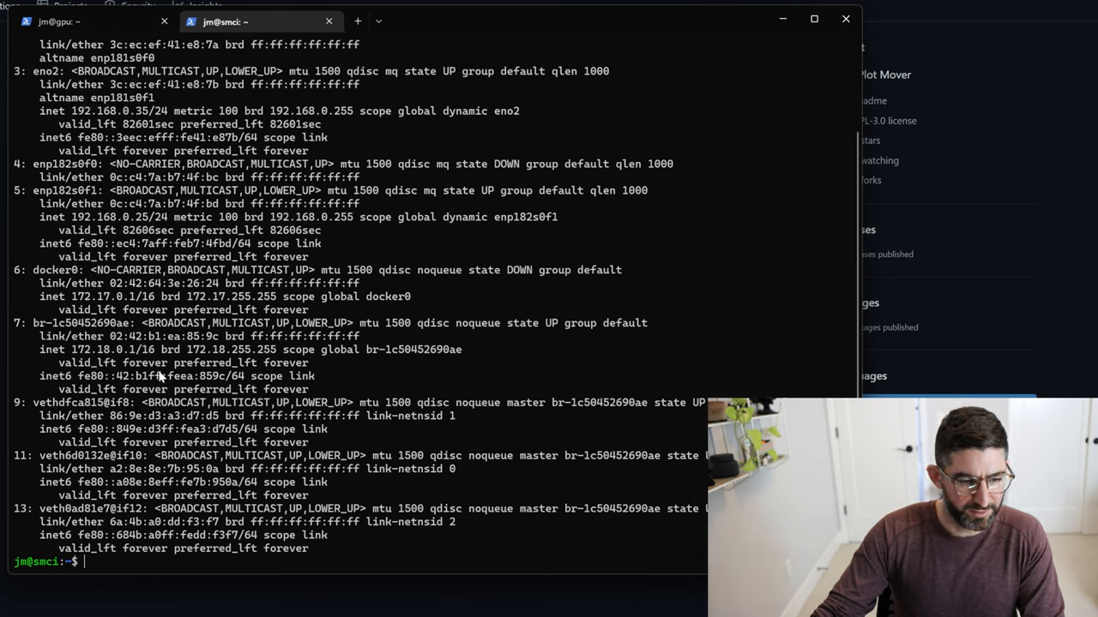
text(ip add | grep 192)
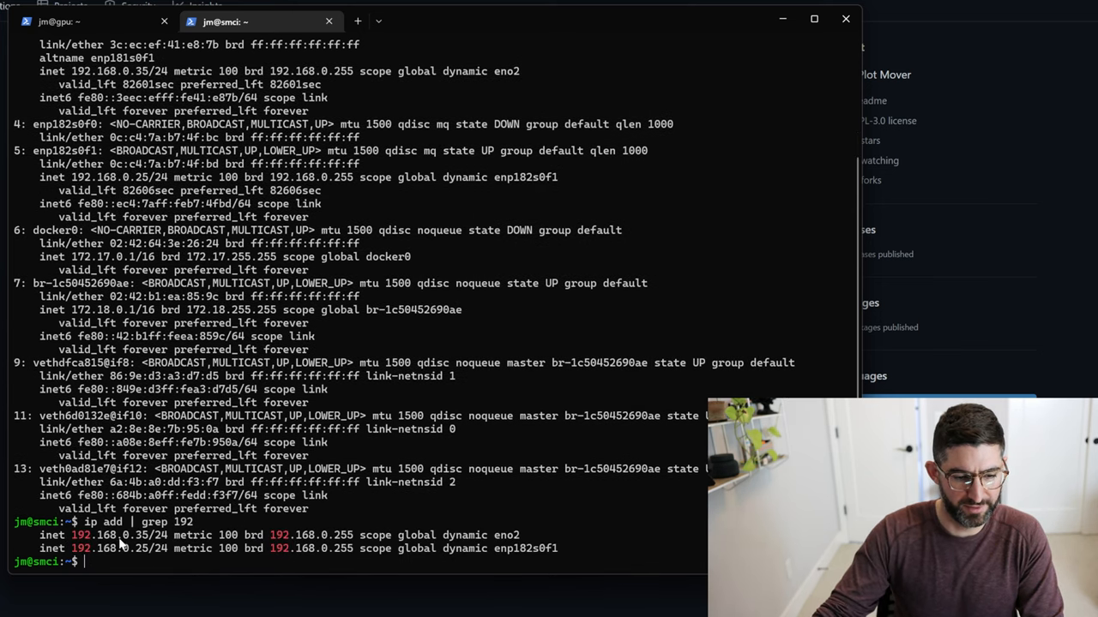
double_click(103, 548)
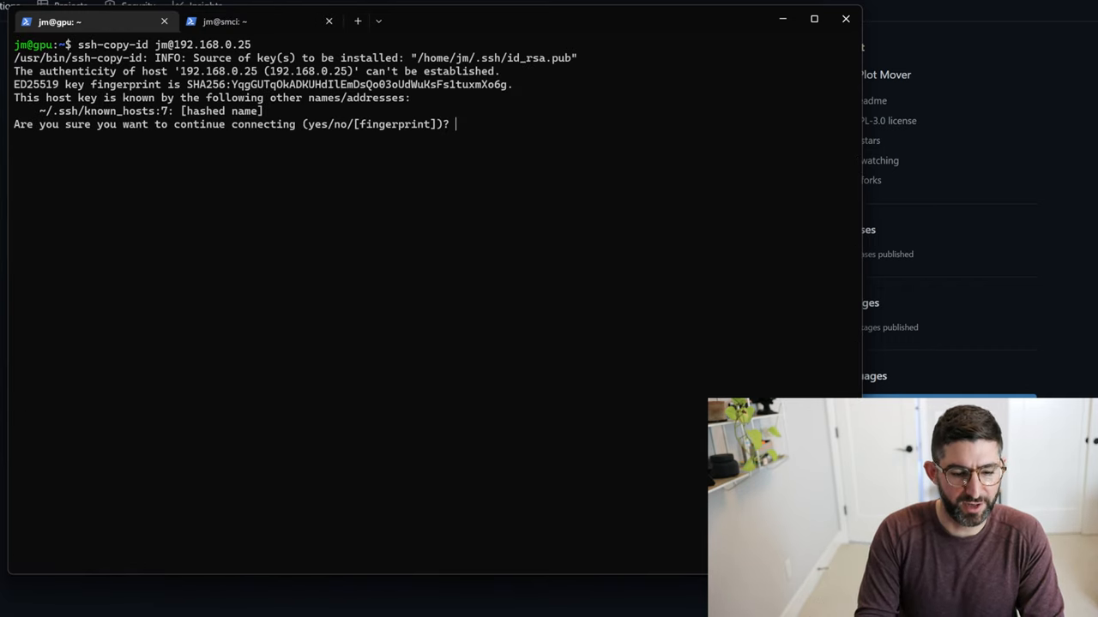
text(yes)
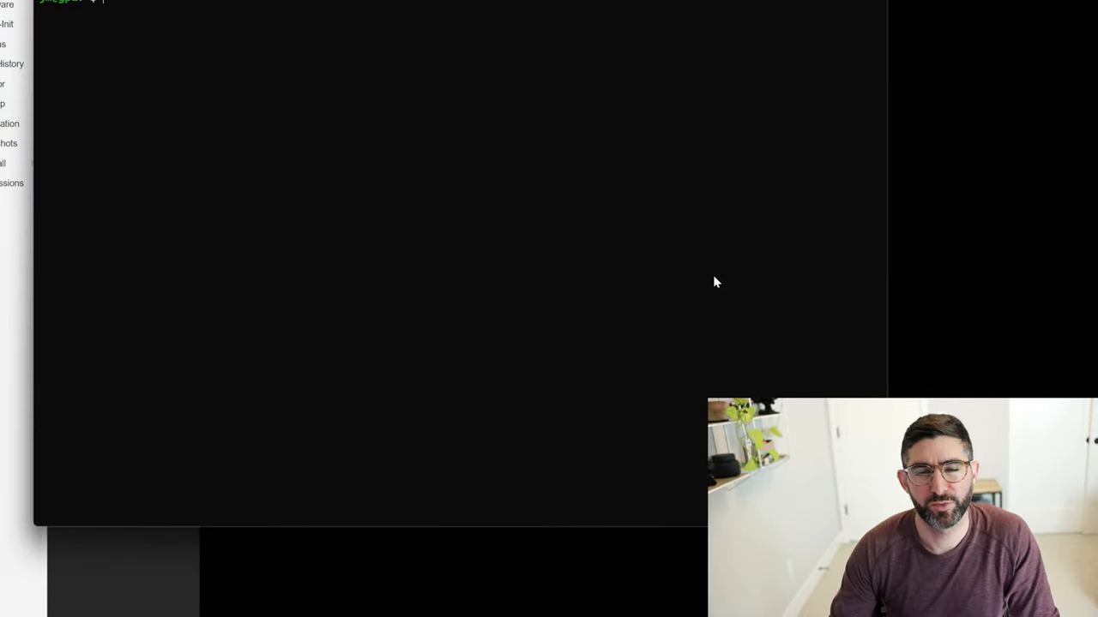
mouse_move(742, 315)
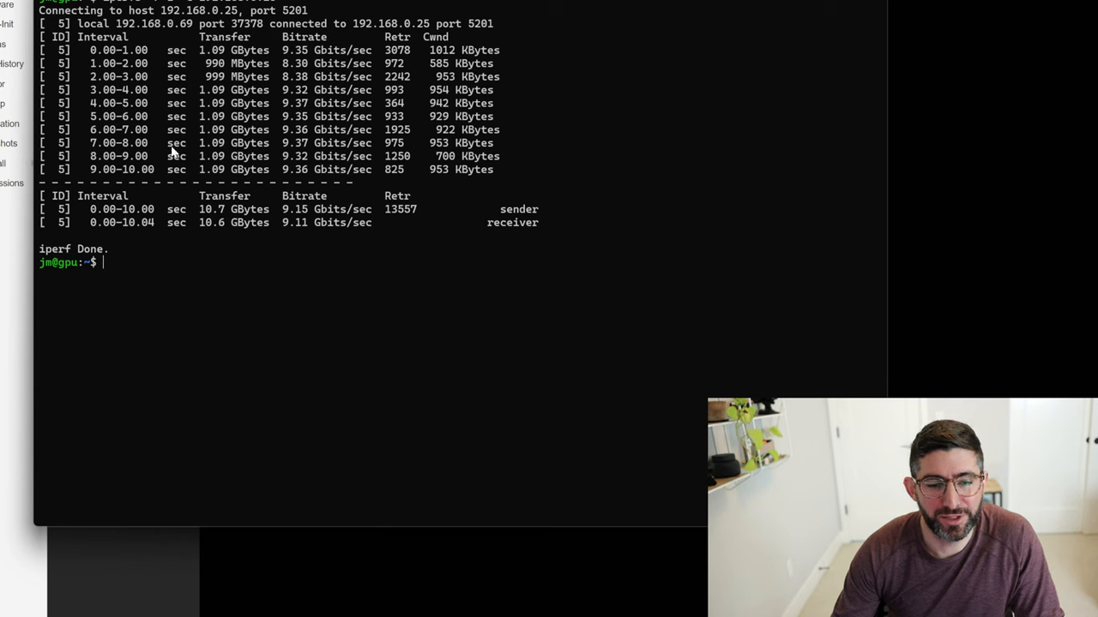
mouse_move(400, 218)
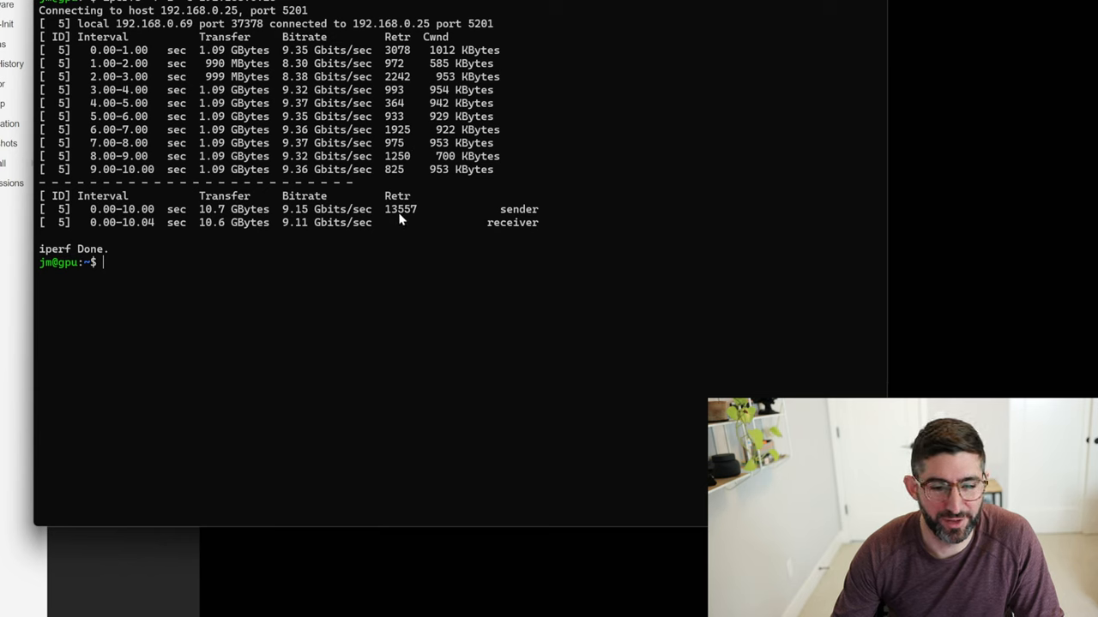
mouse_move(406, 215)
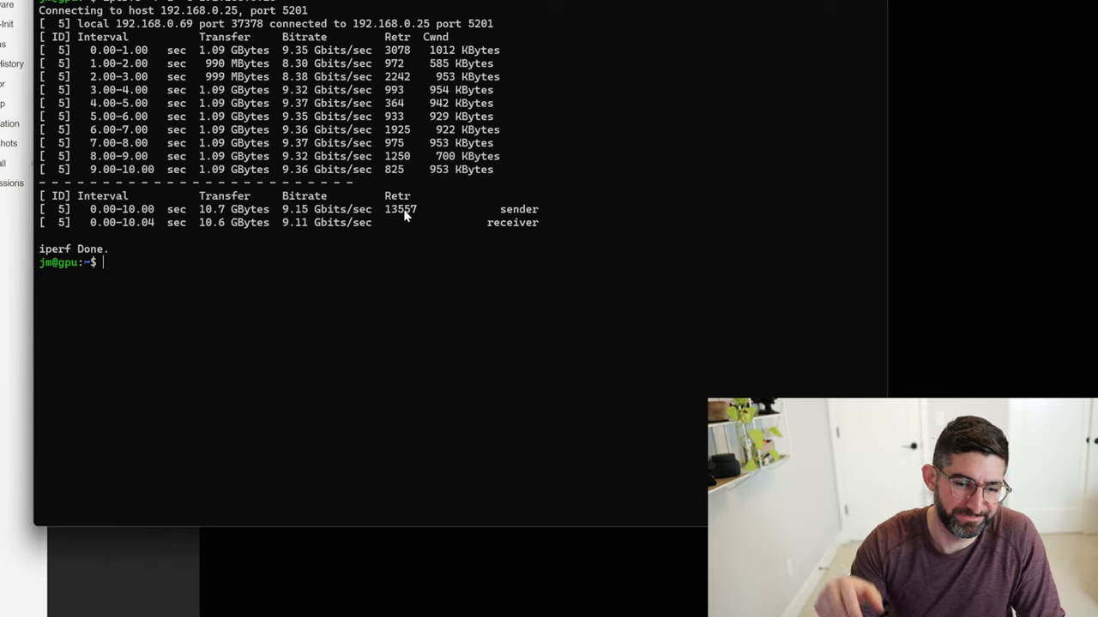
Clear the terminal after iperf3 reports about 9.1 Gbits/sec to 192.168.0.25.
text(c)
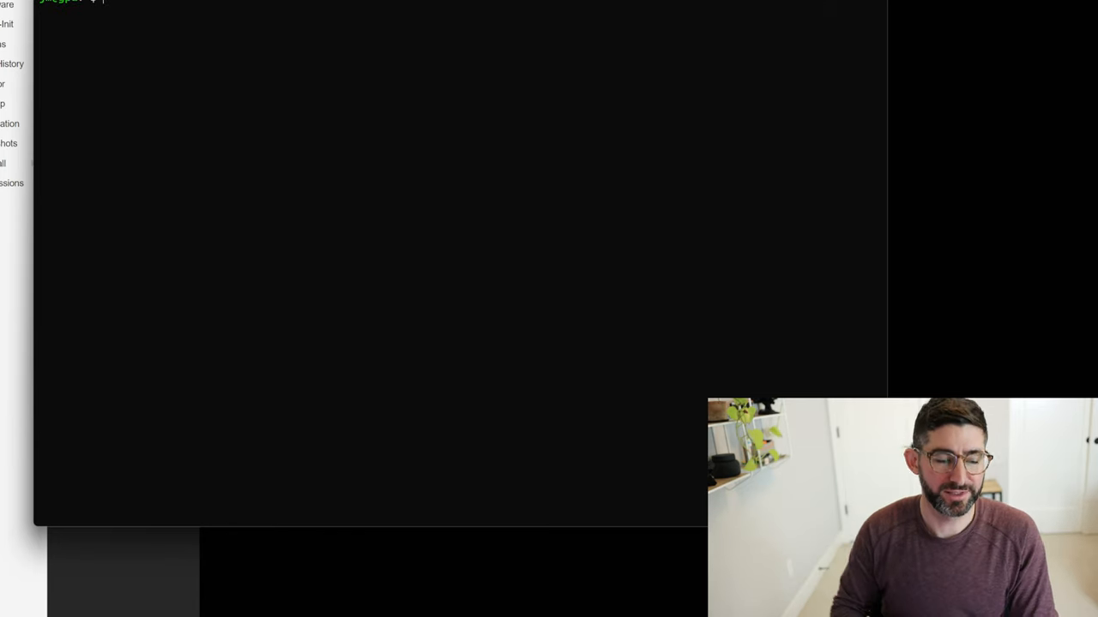
Check drives with duf and mount /dev/nvme0n1 at /mnt/ssd with discard.
key(Enter)
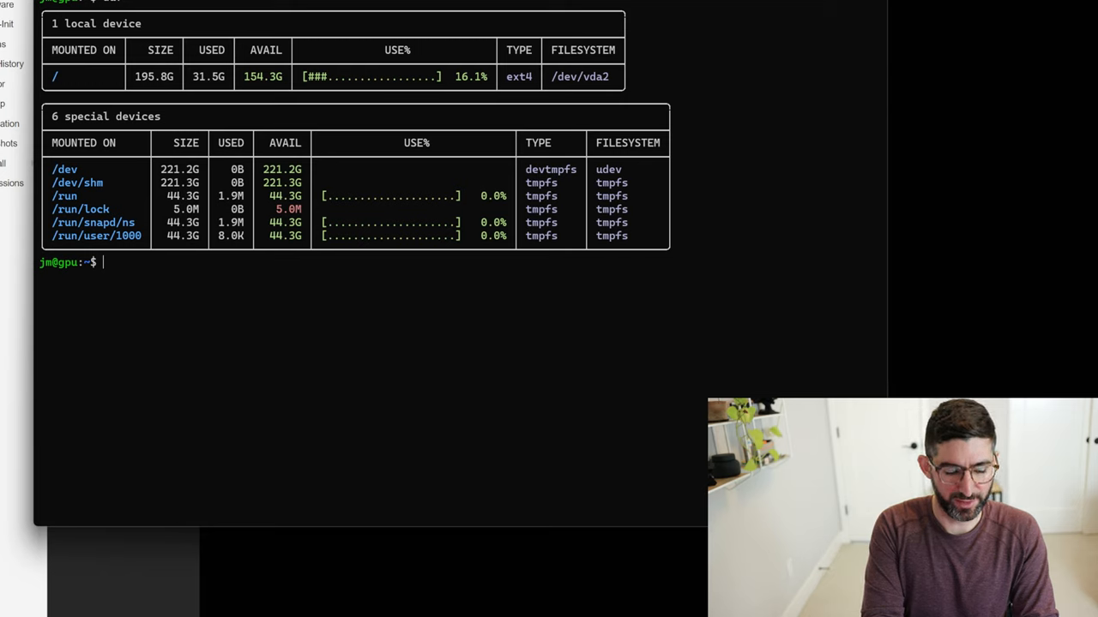
text(history | grepo)
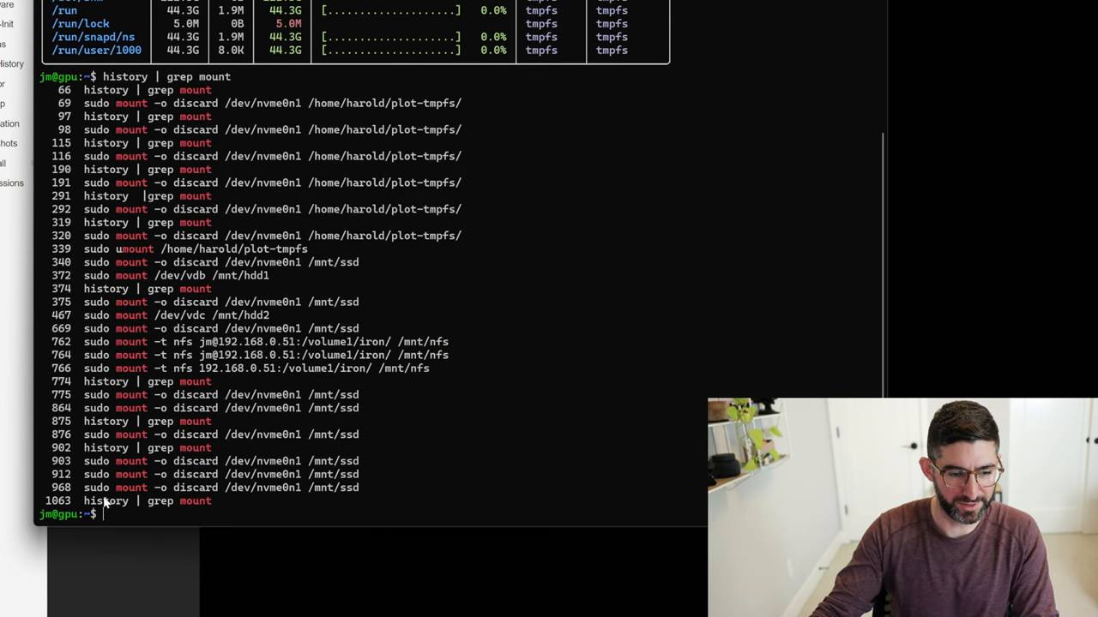
text(sudo mount -o discard /dev/nvme0n1 /mnt/ssd)
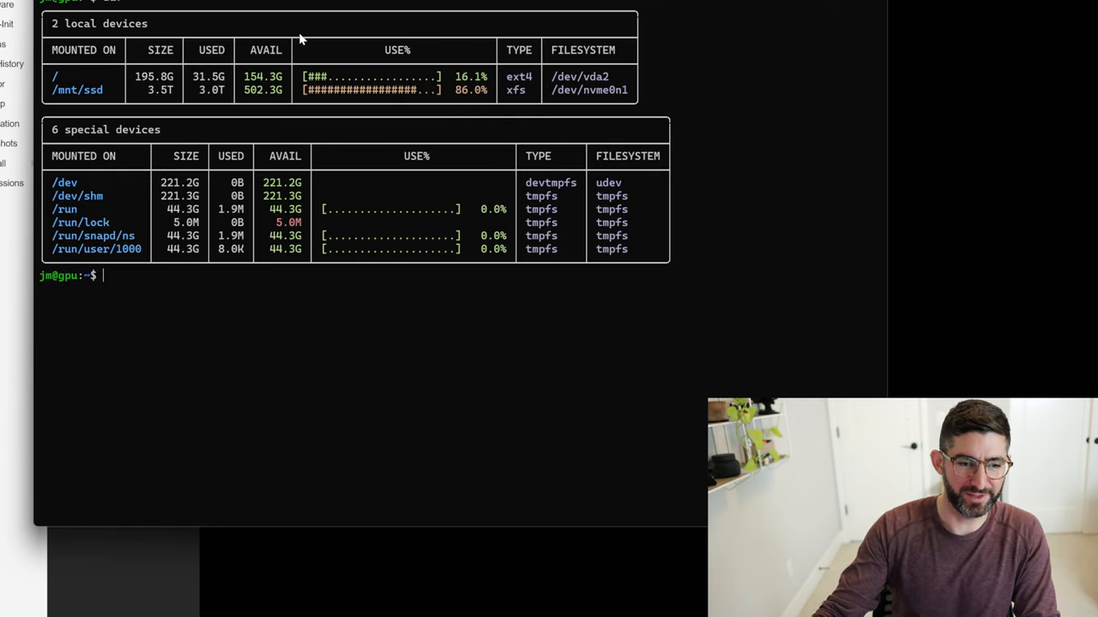
List the plot files stored in /mnt/ssd/.
text(ls /mnt/ssd/)
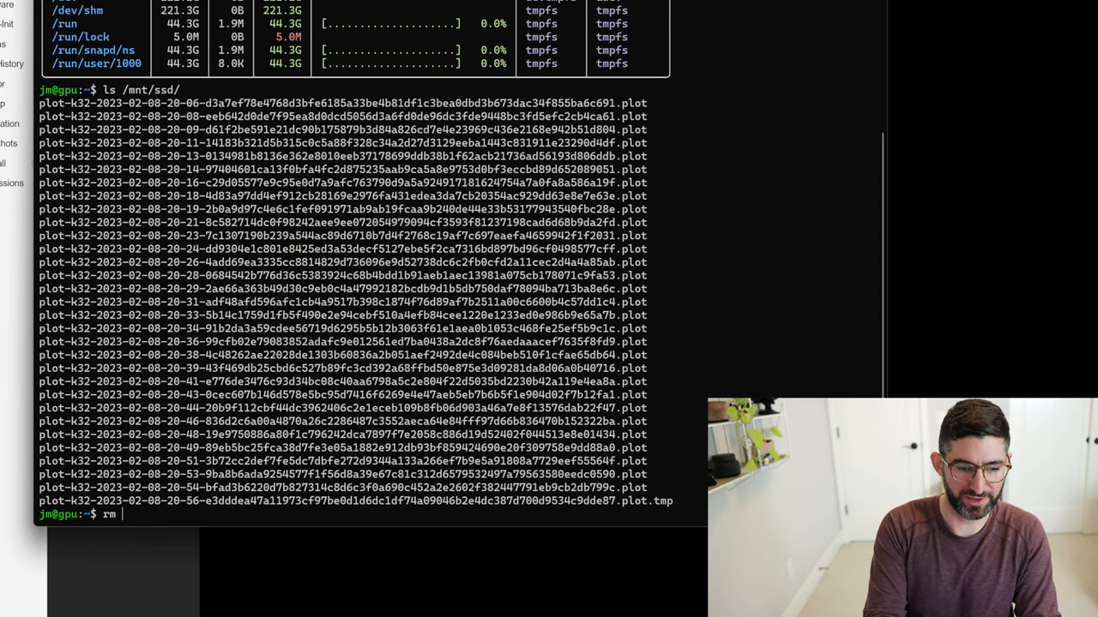
text(/mnt/)
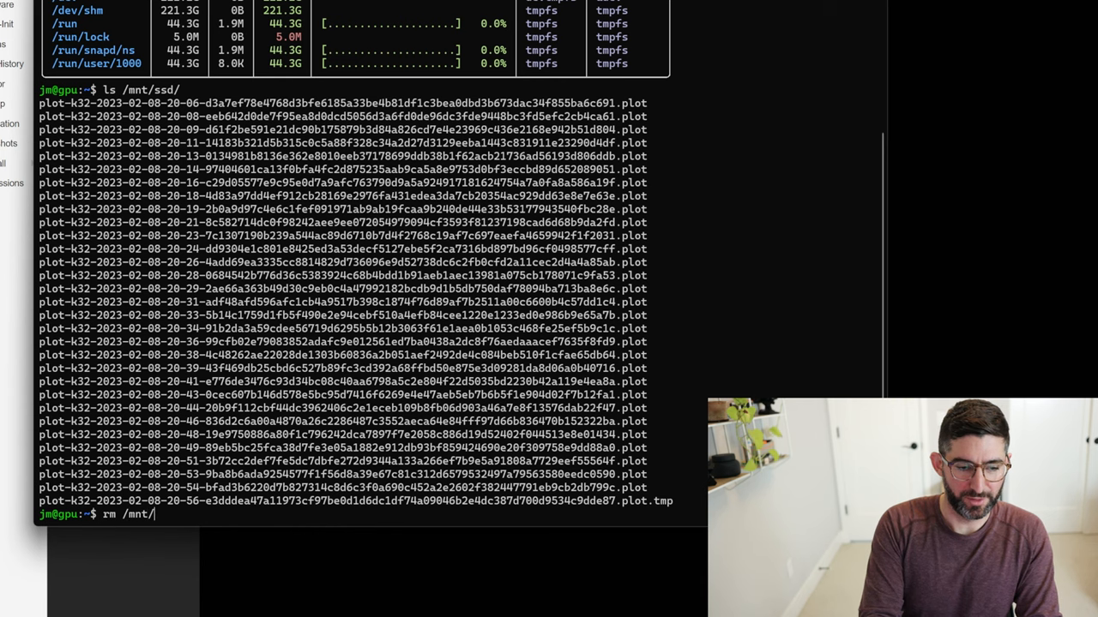
text(ssd/*.)
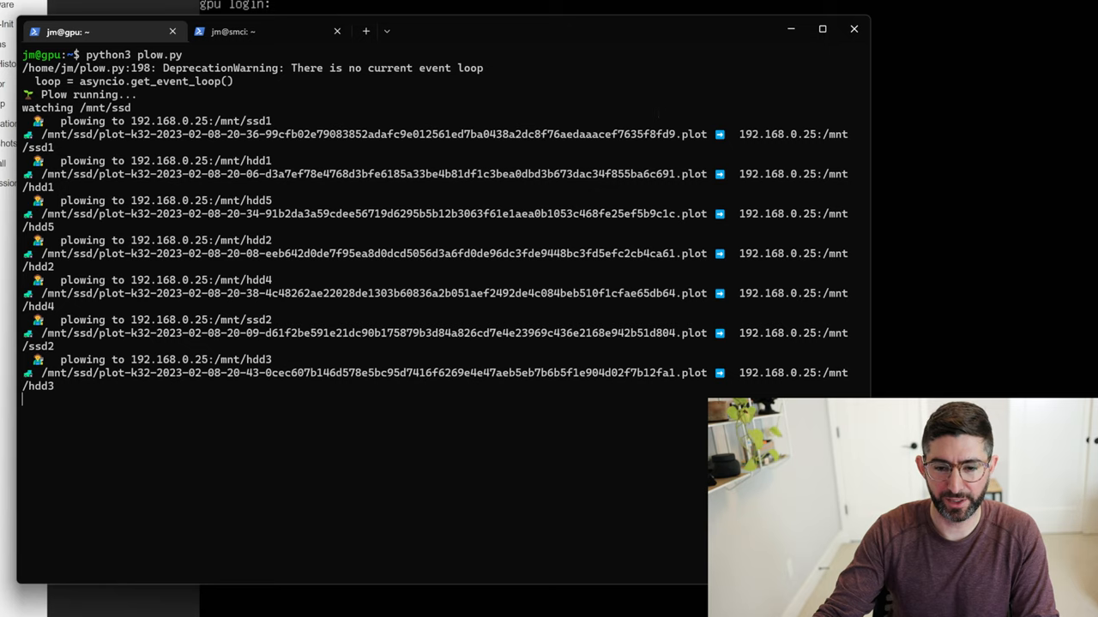
mouse_move(634, 260)
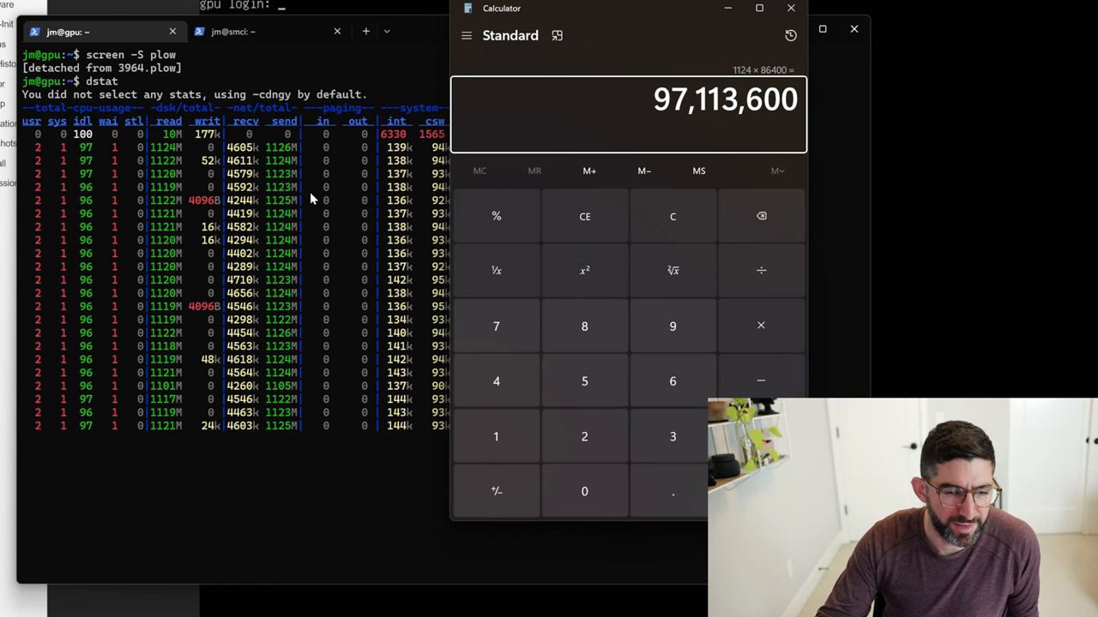
Close the calculator and stop dstat after confirming steady ~1,120 MB/s sends.
drag(626, 8, 686, 39)
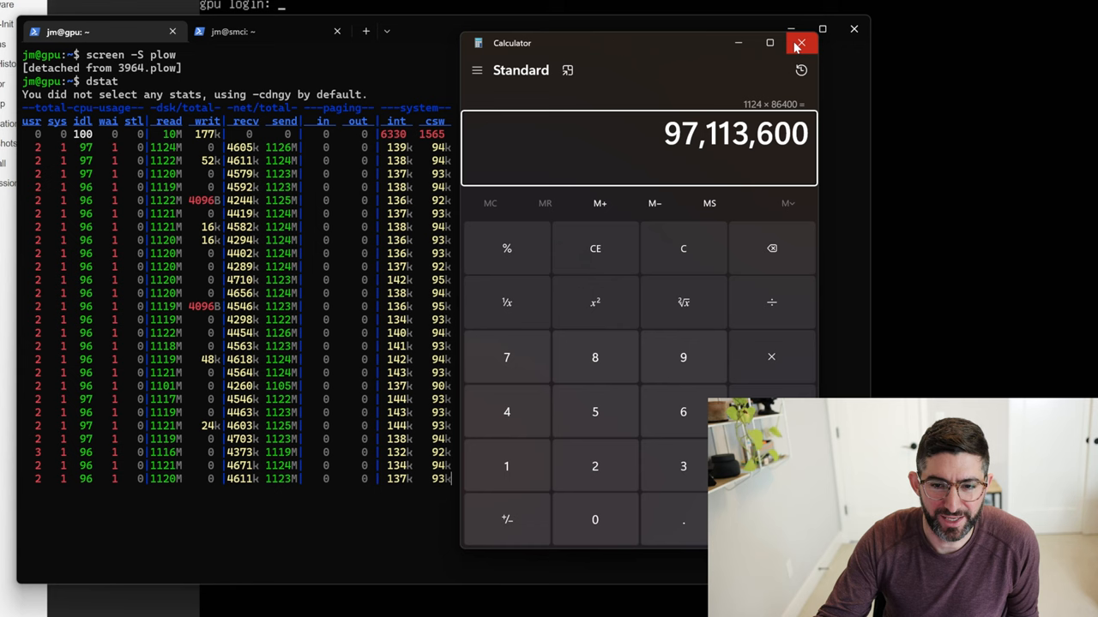
mouse_move(799, 44)
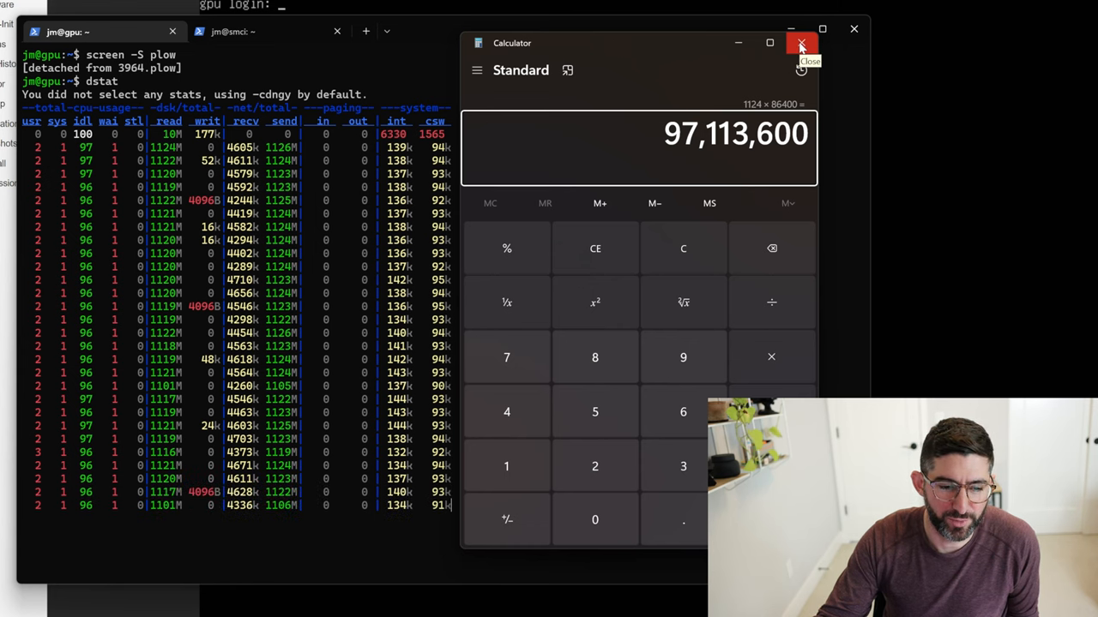
click(798, 42)
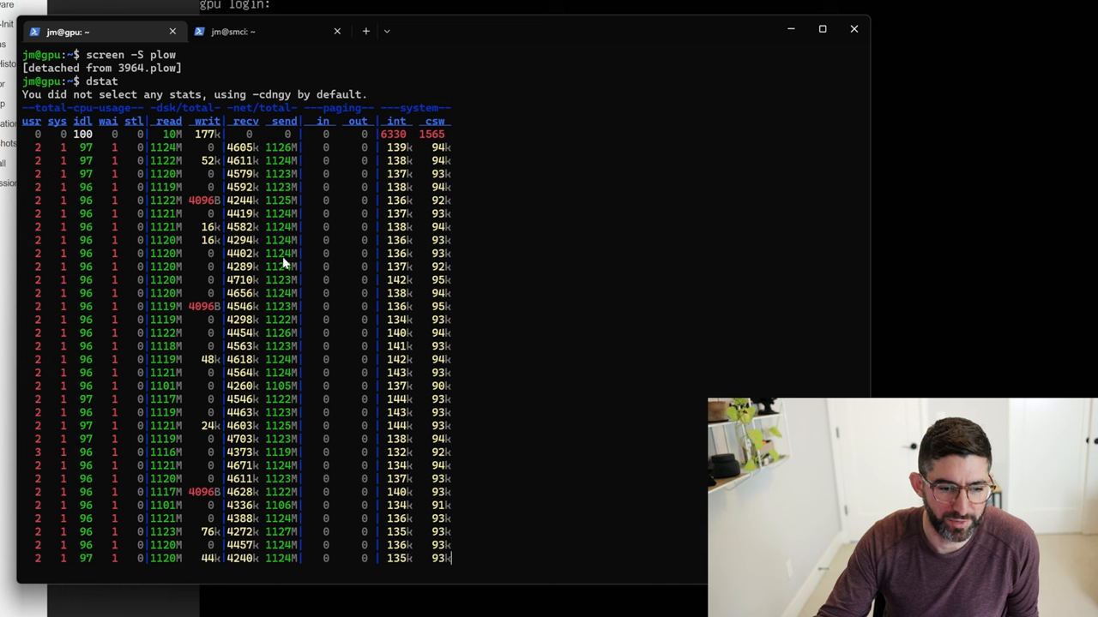
scroll(down, 3)
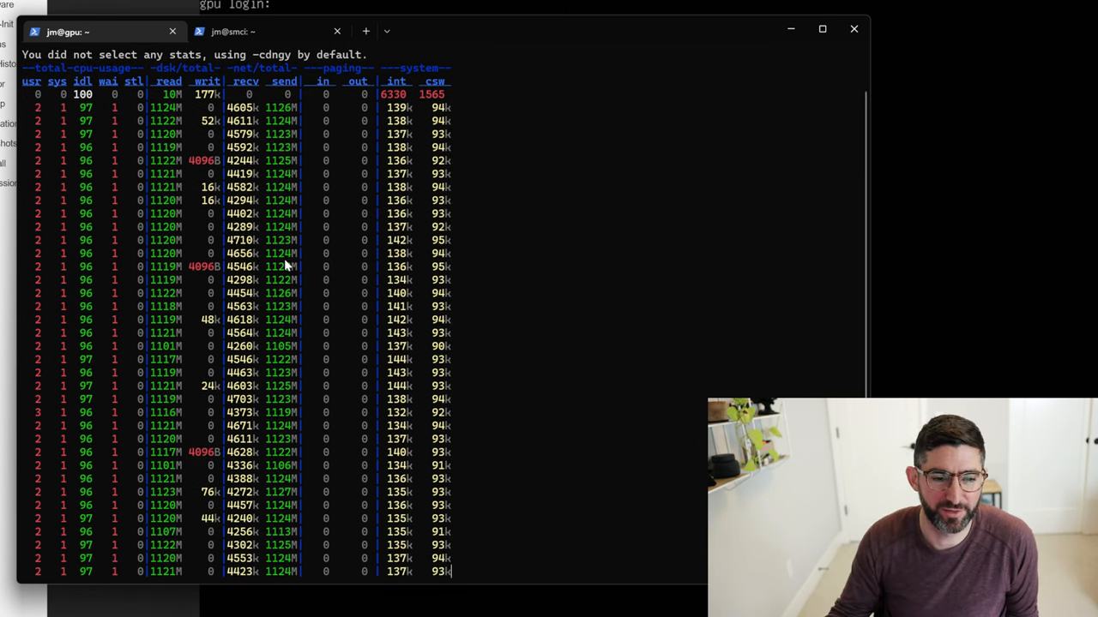
key(ctrl+c)
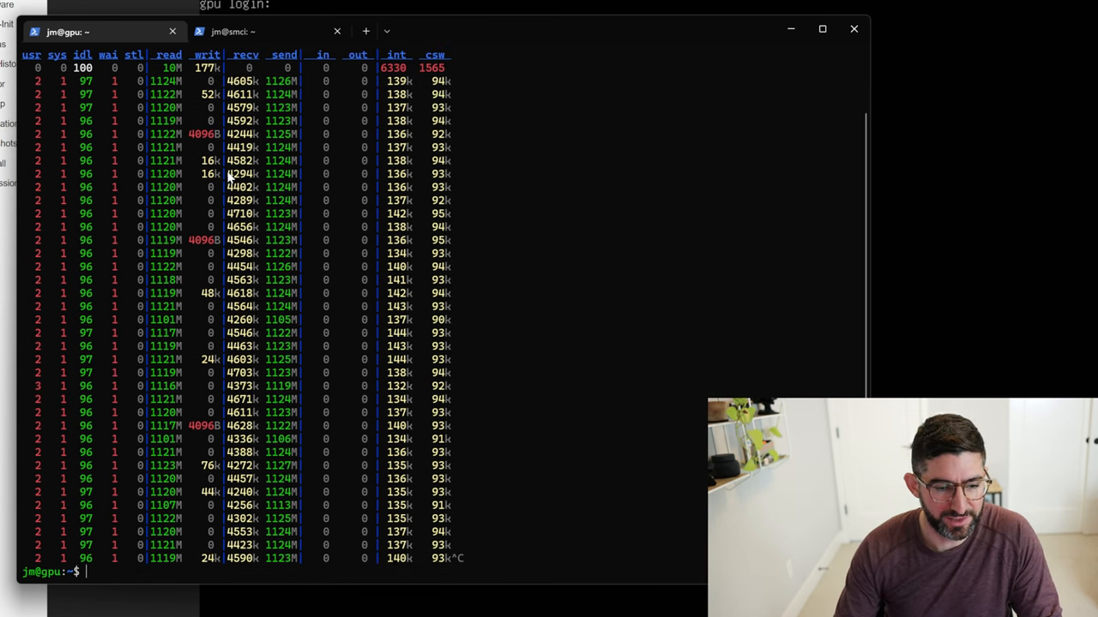
click(243, 32)
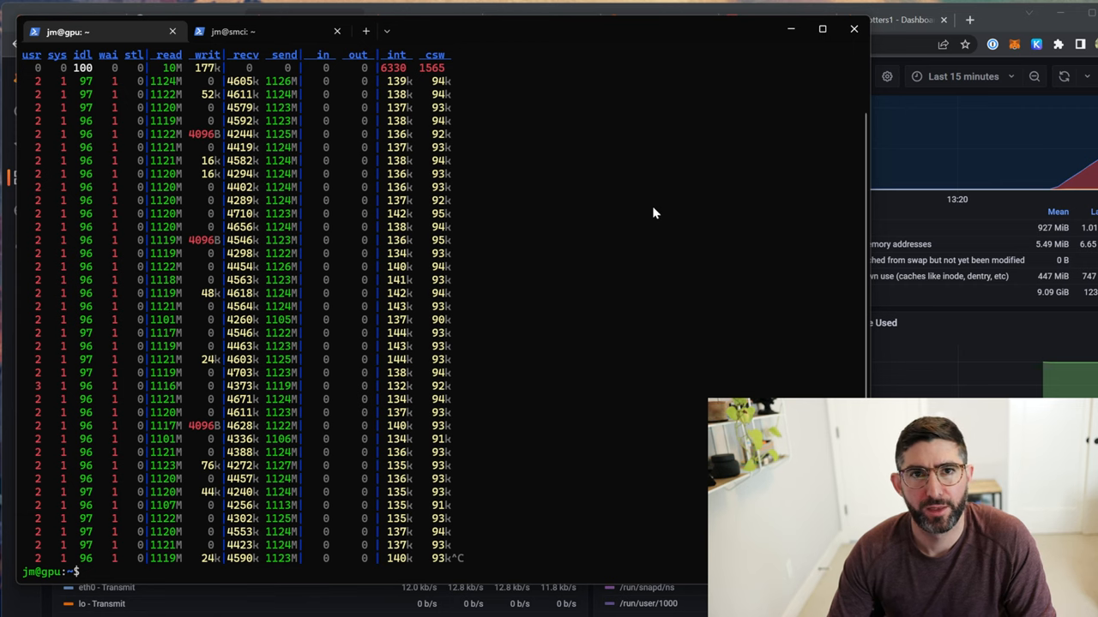
Rerun bladebit_cuda -n 1000 cudaplot to /mnt/ssd inside a 'bladebit' screen session.
text(duf)
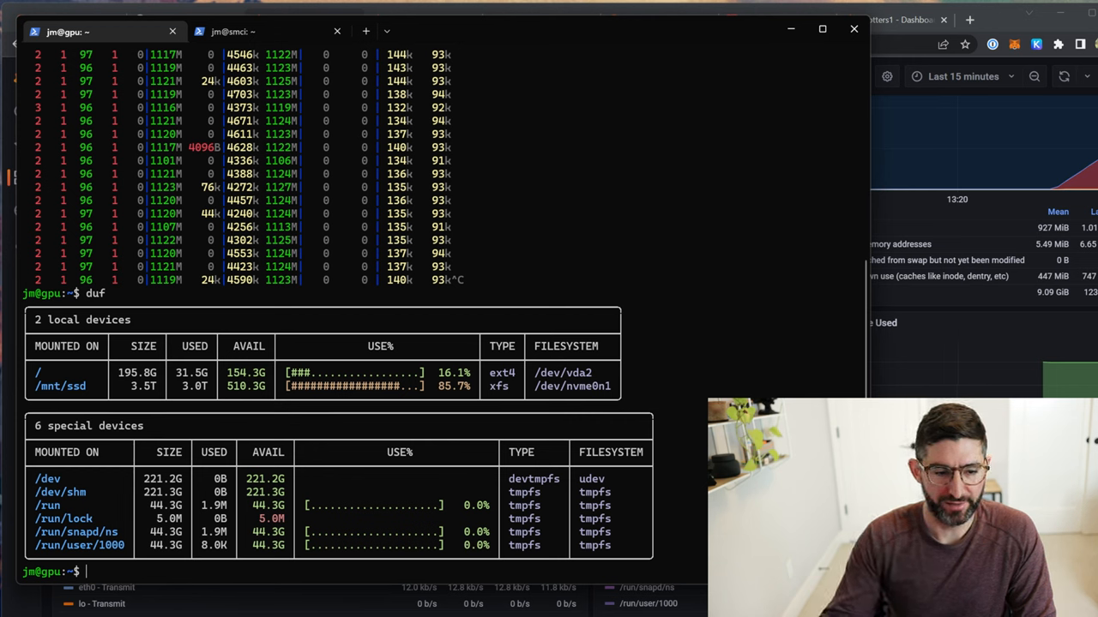
text(screen -S b)
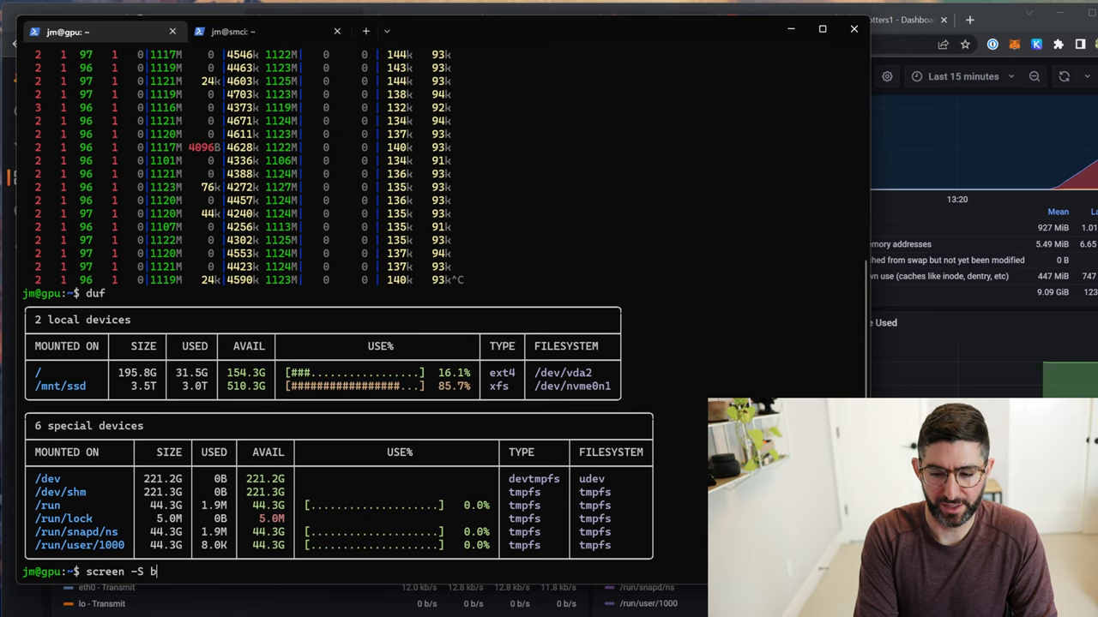
text(ladebit)
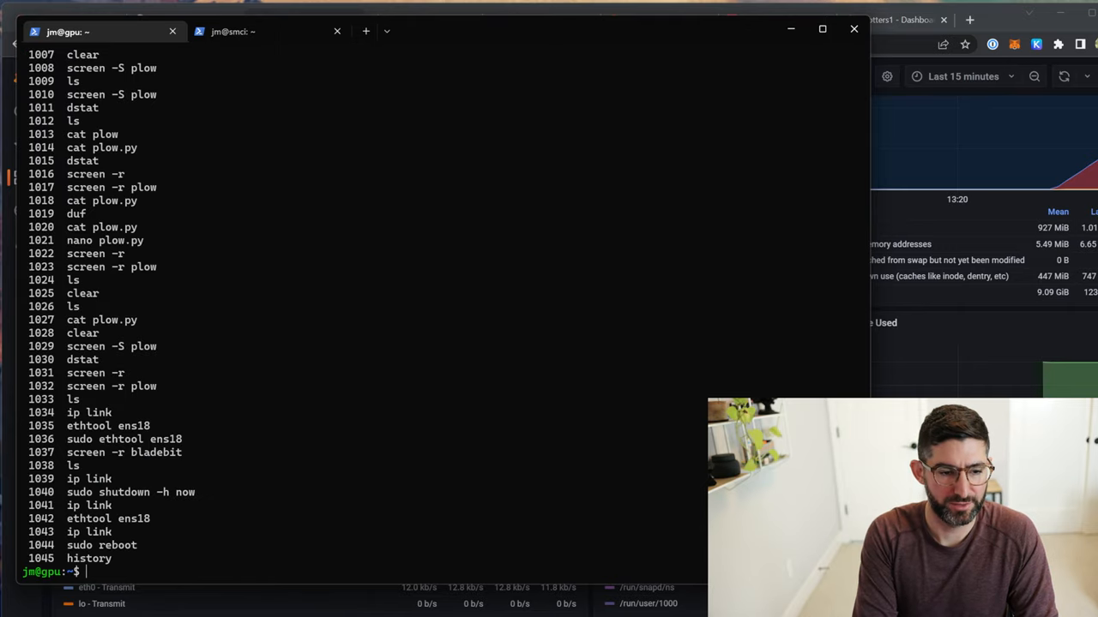
text(history | grep bla)
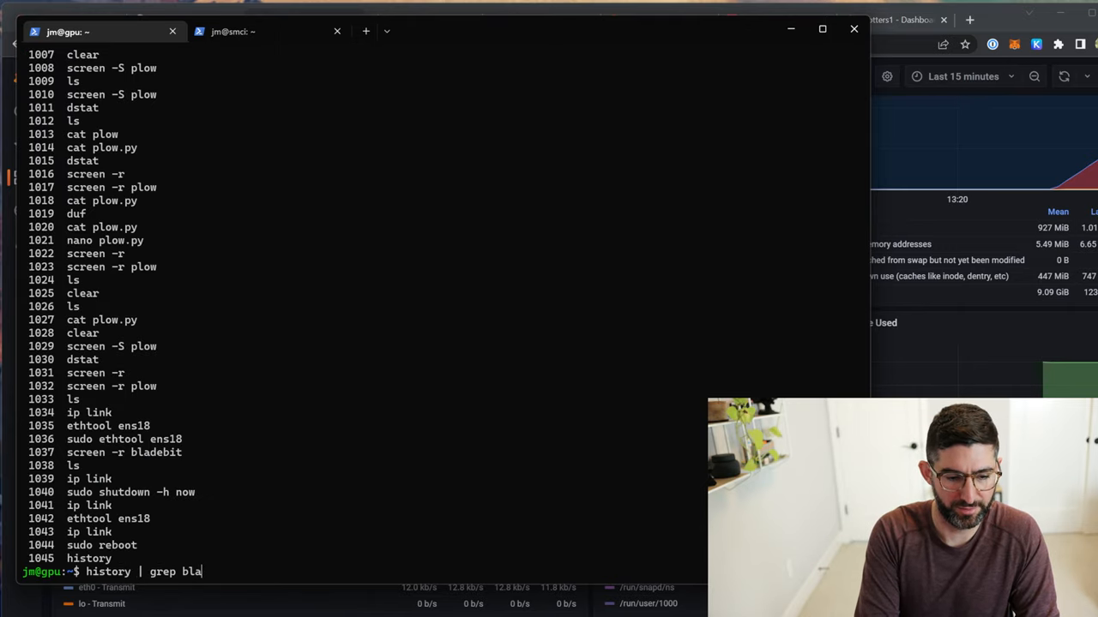
key(Return)
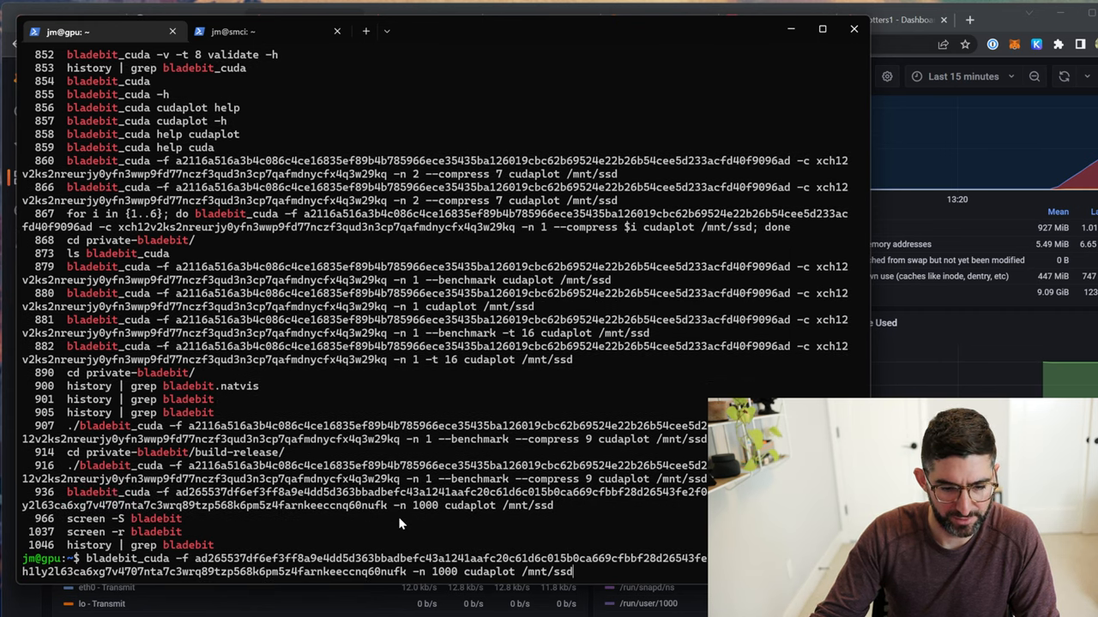
key(Return)
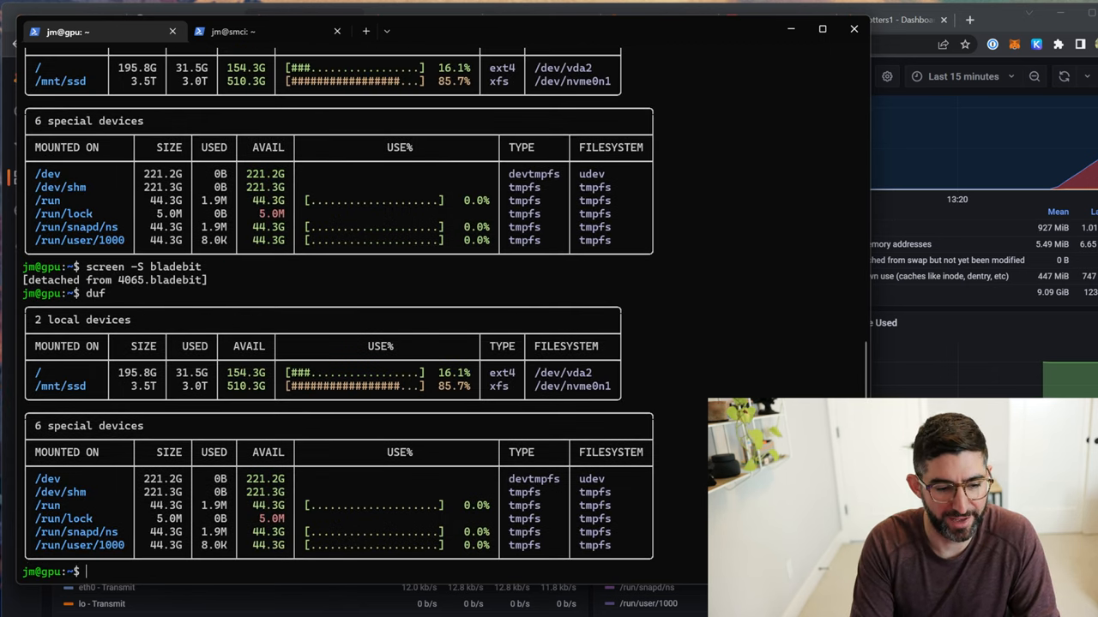
On the jm@smci server, list hdd1–hdd5, ssd1 and ssd2 usage with duf.
click(240, 31)
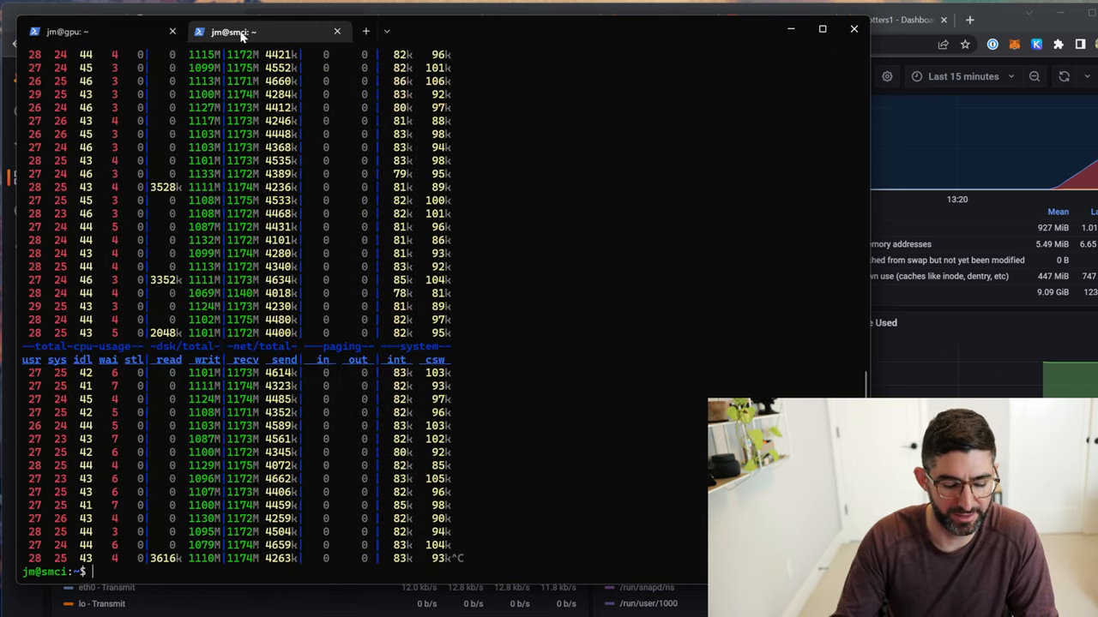
text(duf)
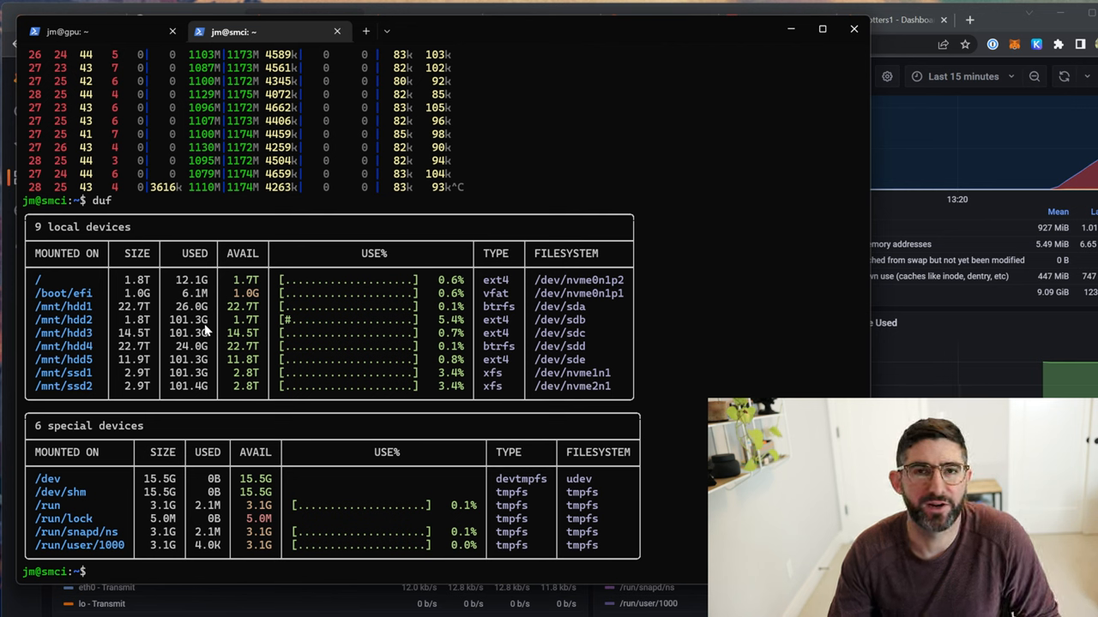
mouse_move(240, 334)
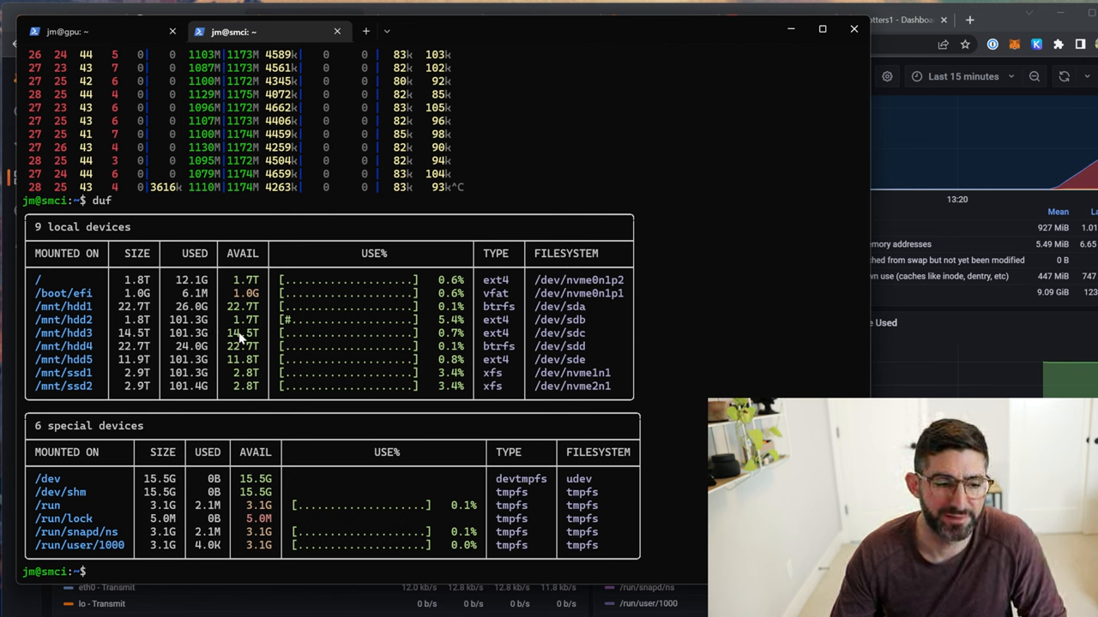
mouse_move(192, 352)
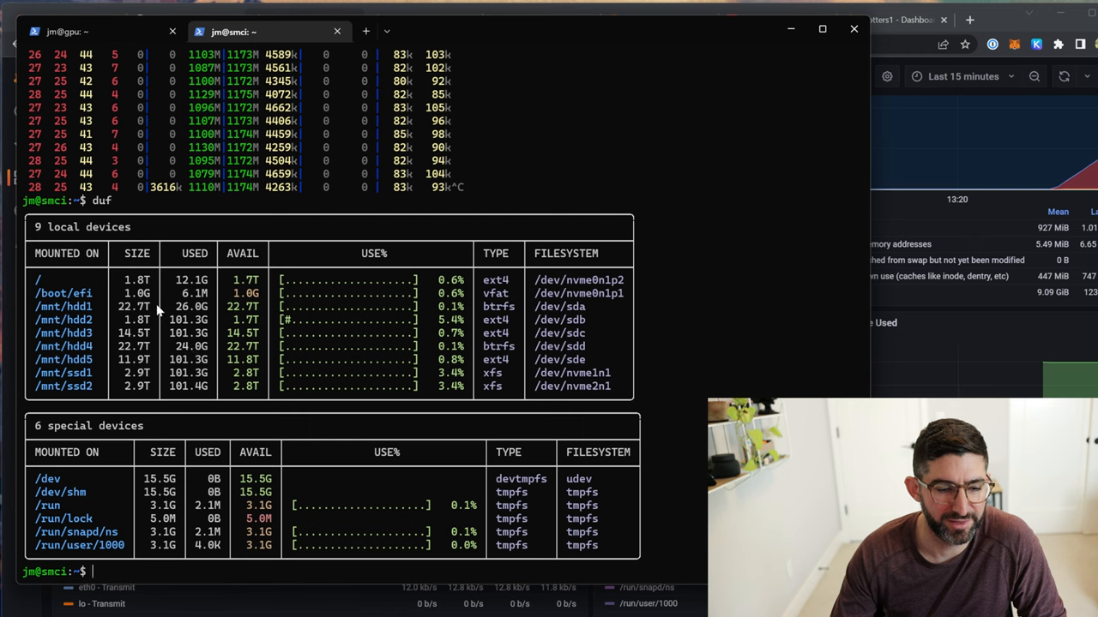
mouse_move(232, 270)
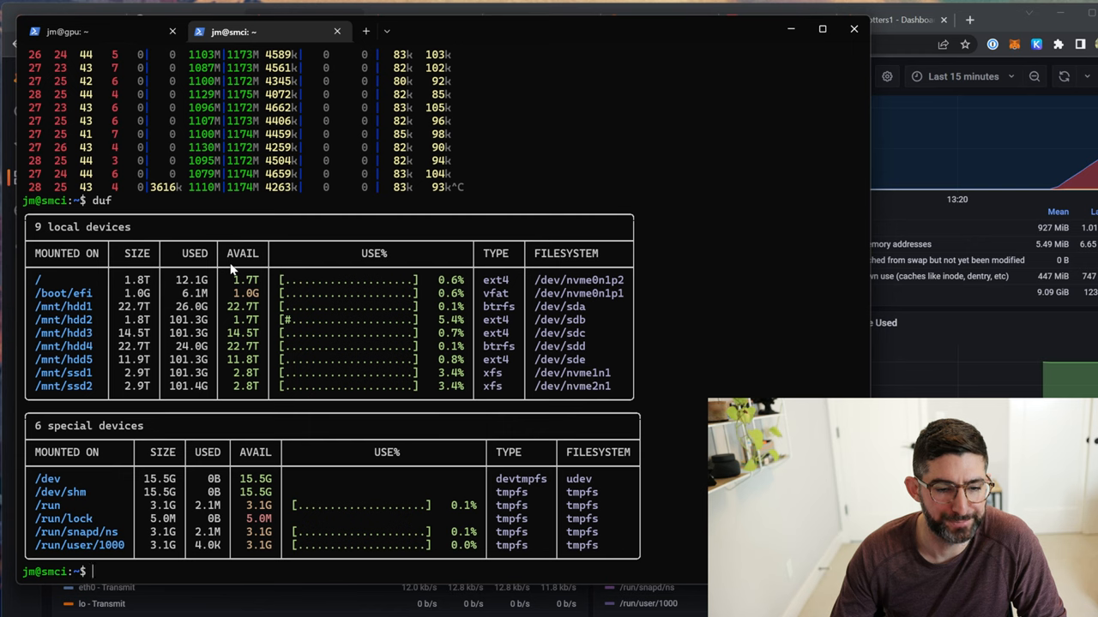